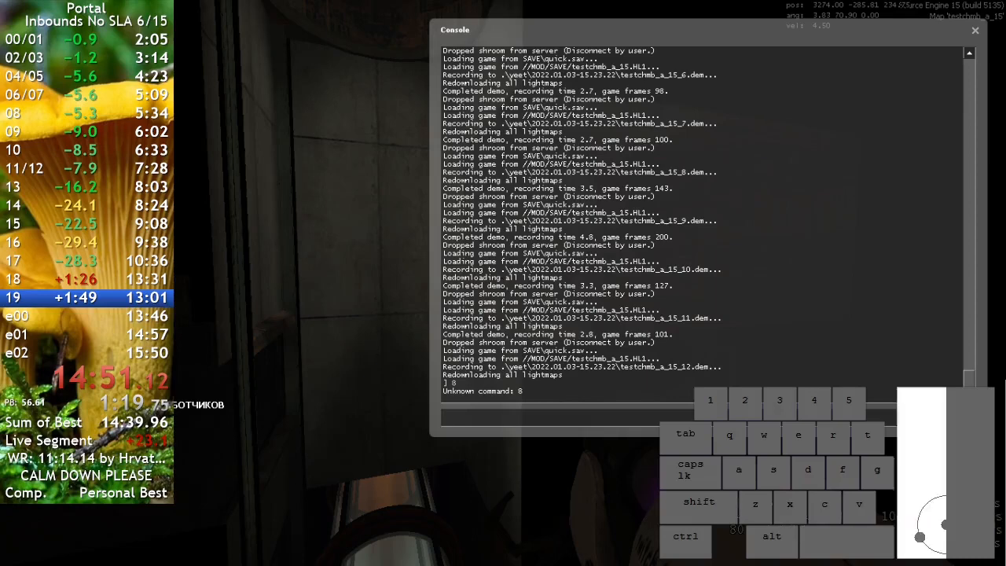
- Close the console, start the run and move through test chamber 00
key("`")
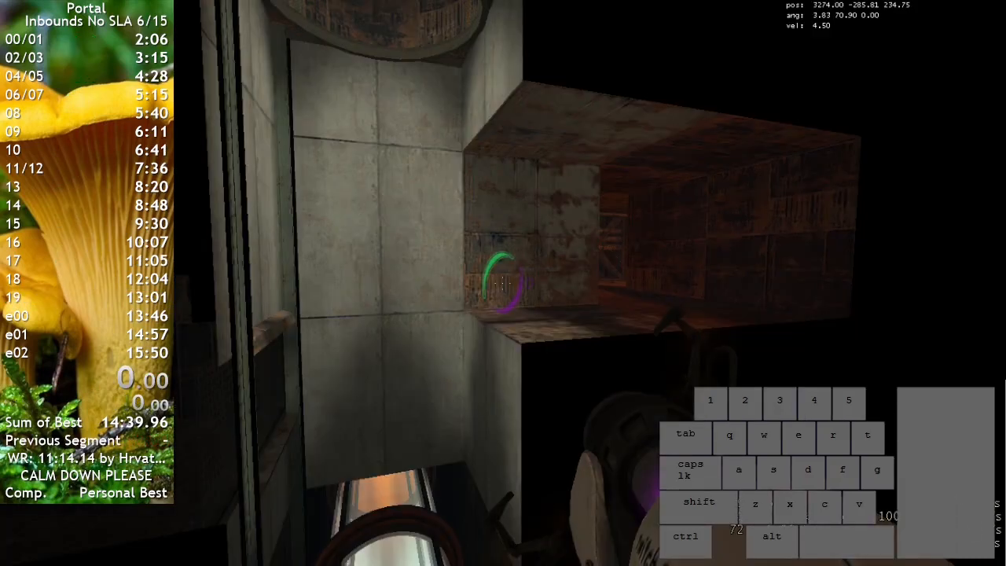
key("w")
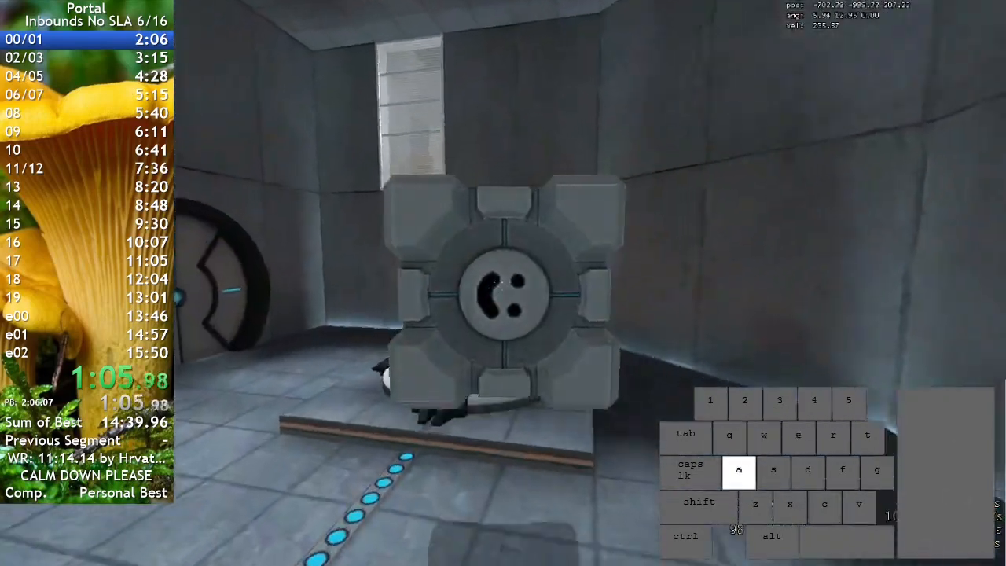
key("d")
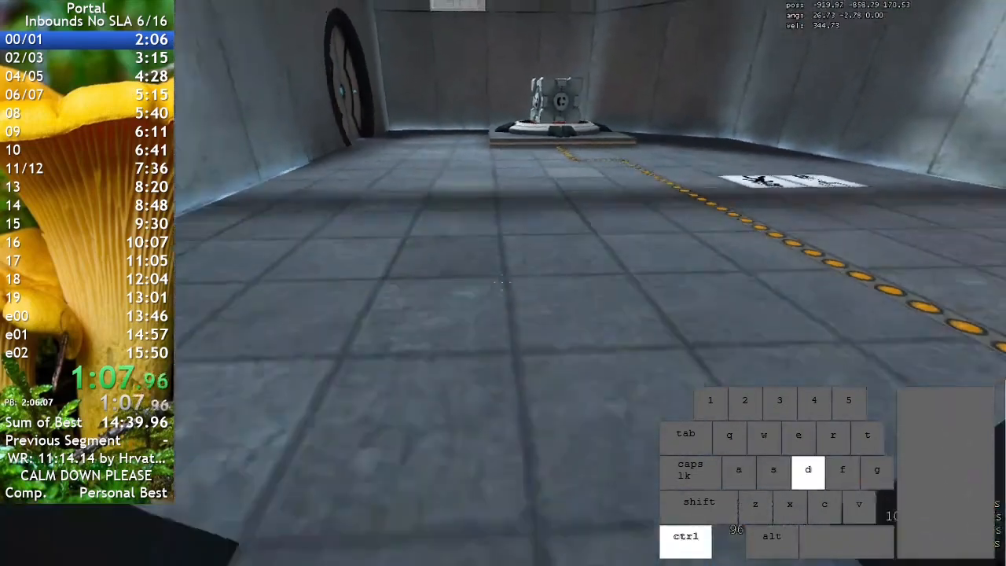
key("s")
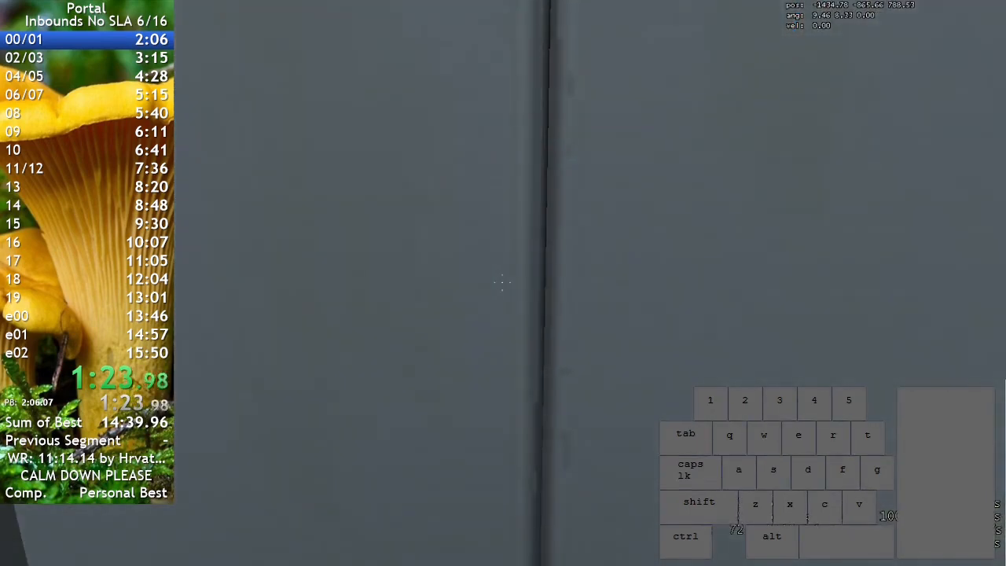
- Clear chamber 01 and save-load to split into chambers 02/03, 0.2 s ahead
key("a")
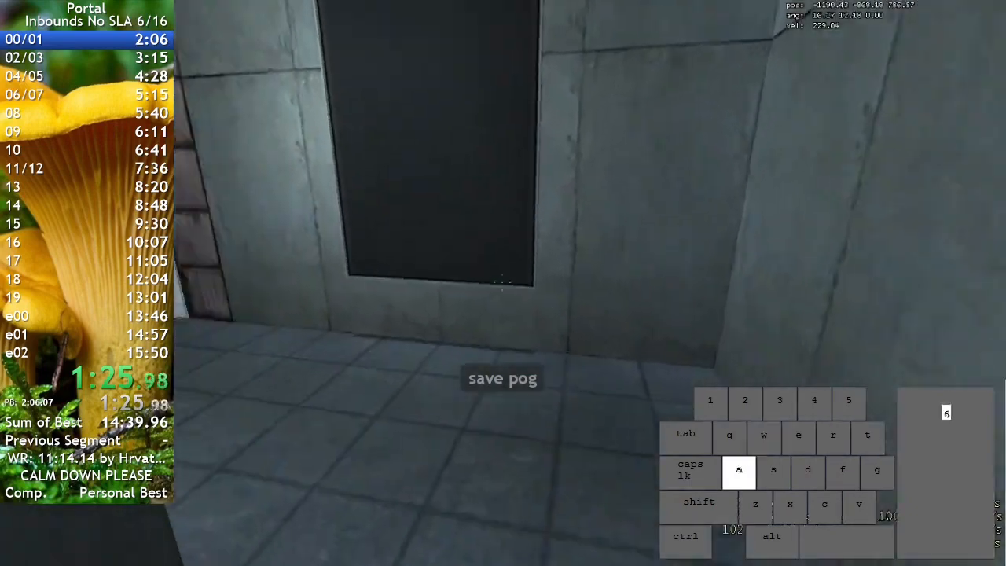
key("w")
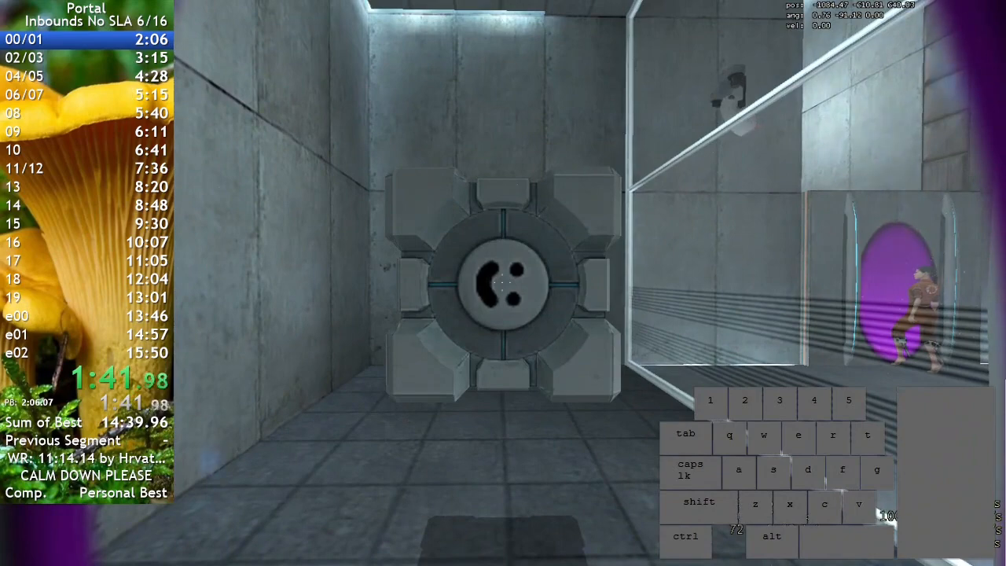
key("s")
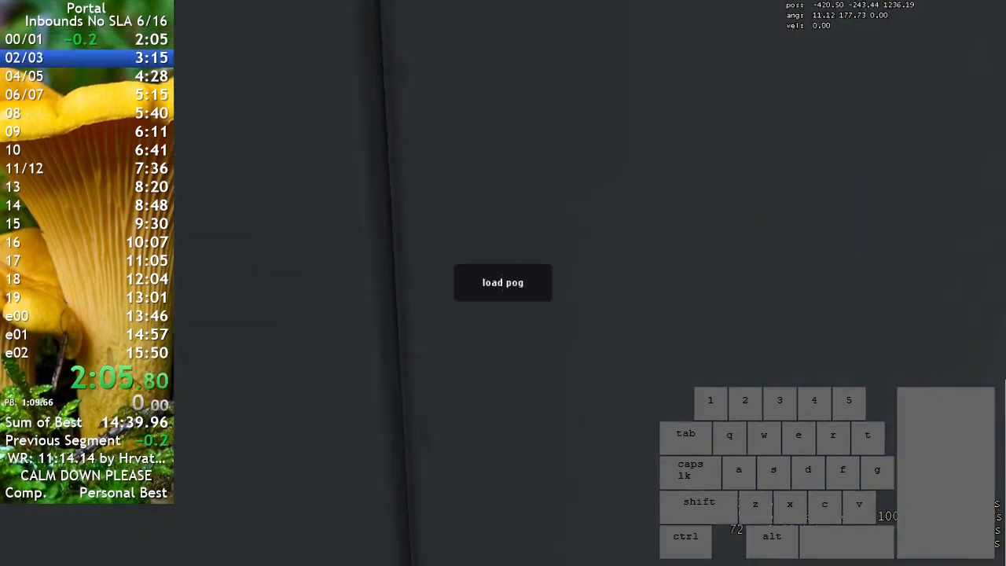
- Move through chamber 02 using WASD and portals
key("w")
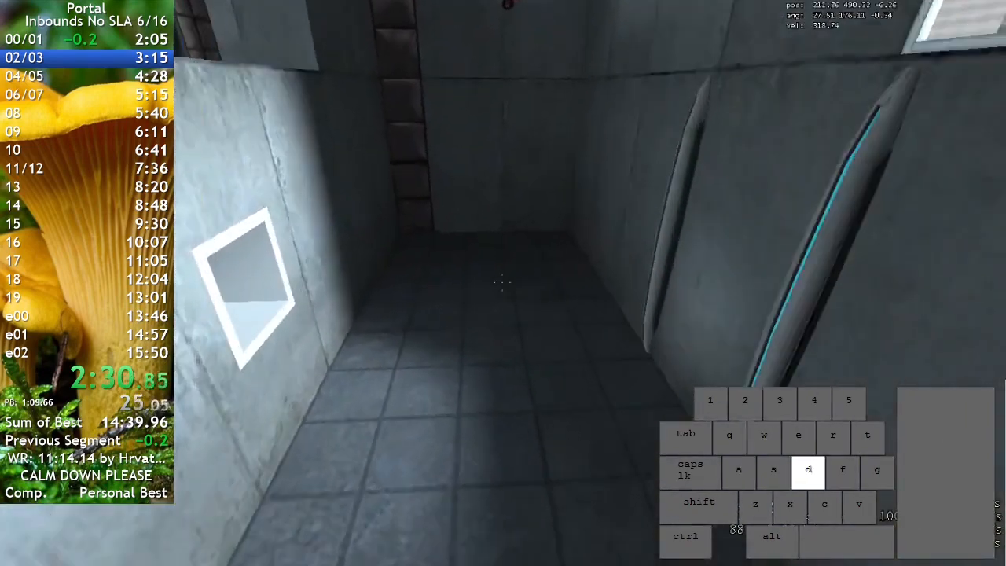
key("a")
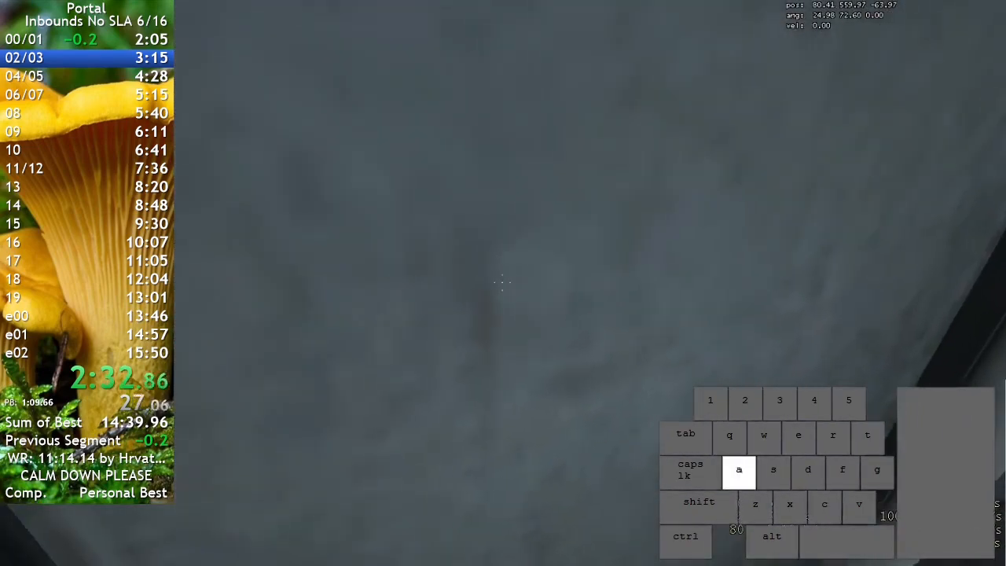
key("w")
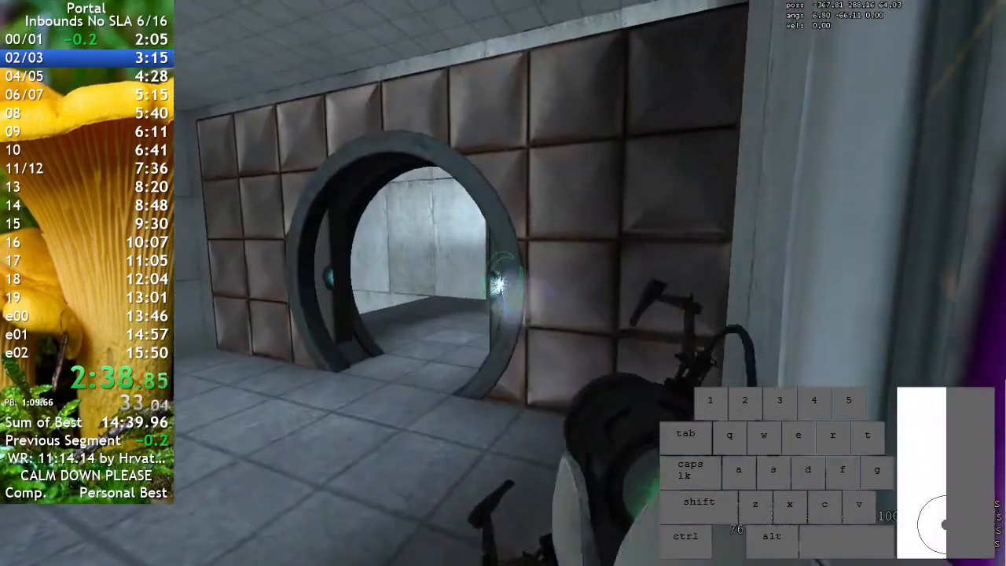
- Clear chamber 03, ride the elevator and split into chambers 04/05 on PB pace
key("a")
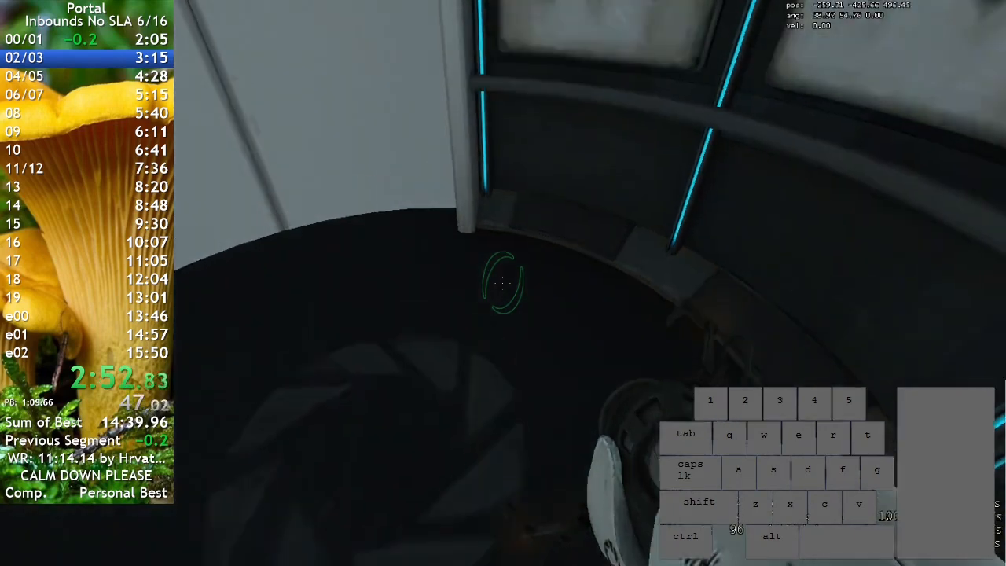
key("w")
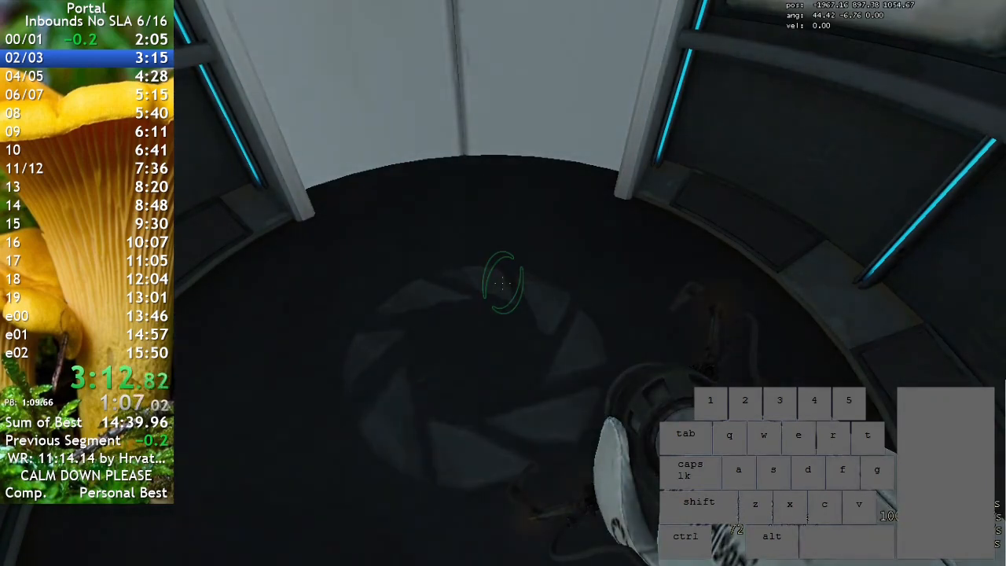
key("q")
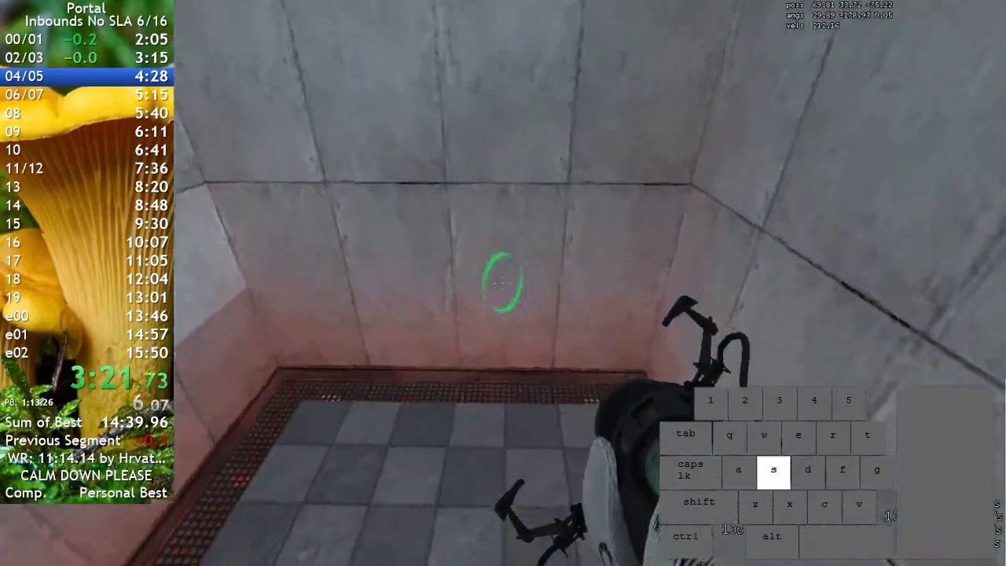
- Grab the cube, place it on the button in 04/05 and head for the exit
key("e")
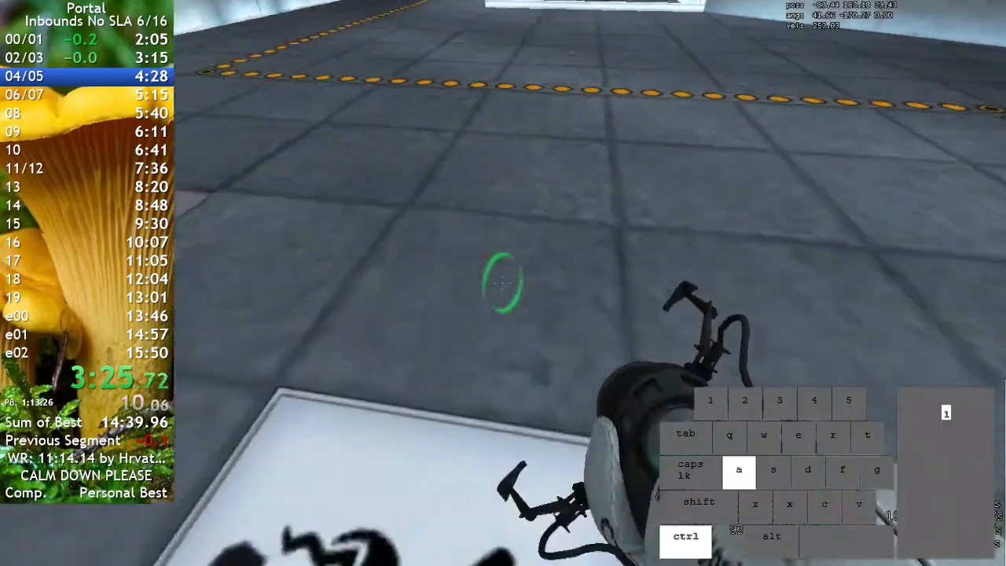
key("w")
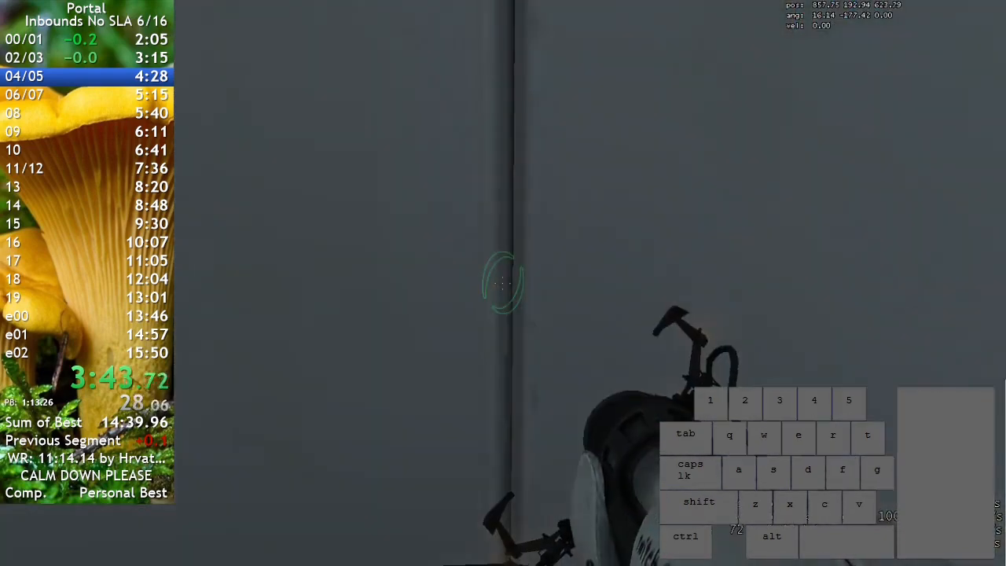
key("w")
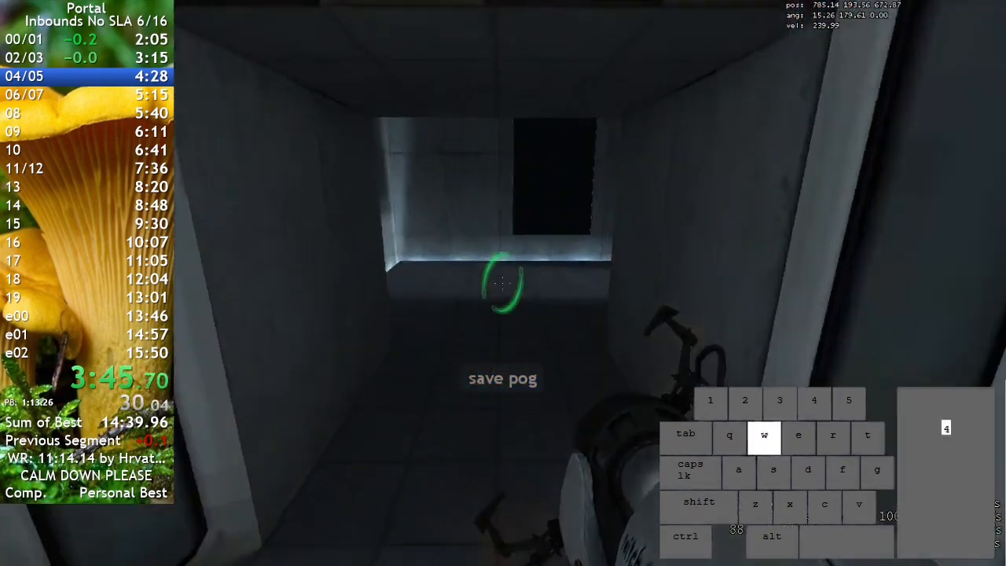
- Reach the elevator and save-load to split into chambers 06/07, 5.9 s ahead
key("d")
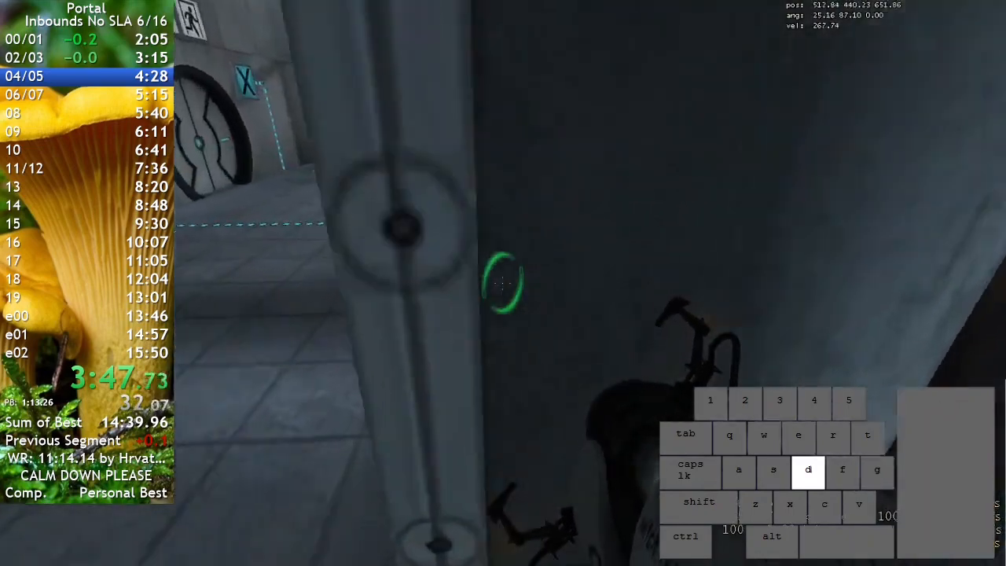
key("w")
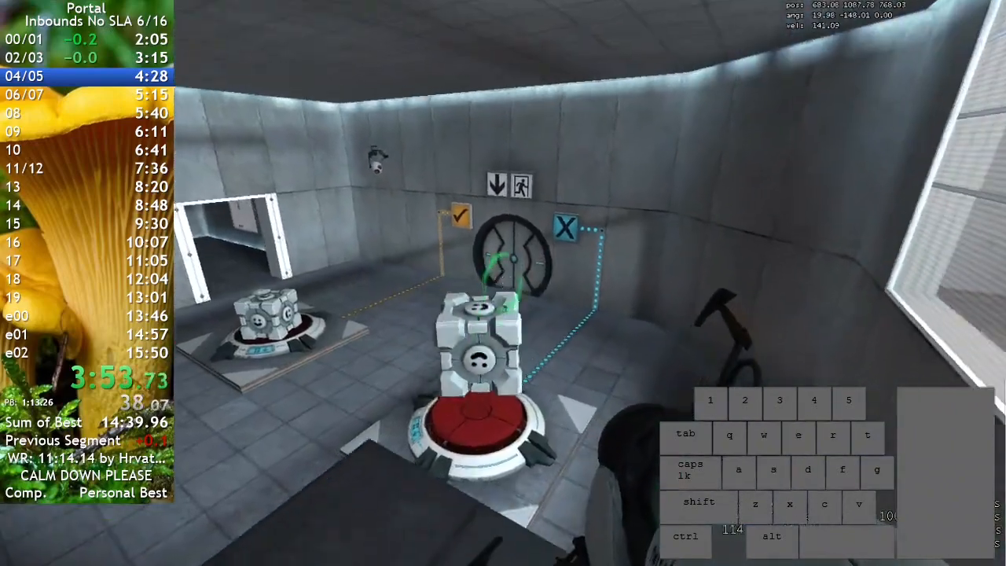
mouse_move(502, 282)
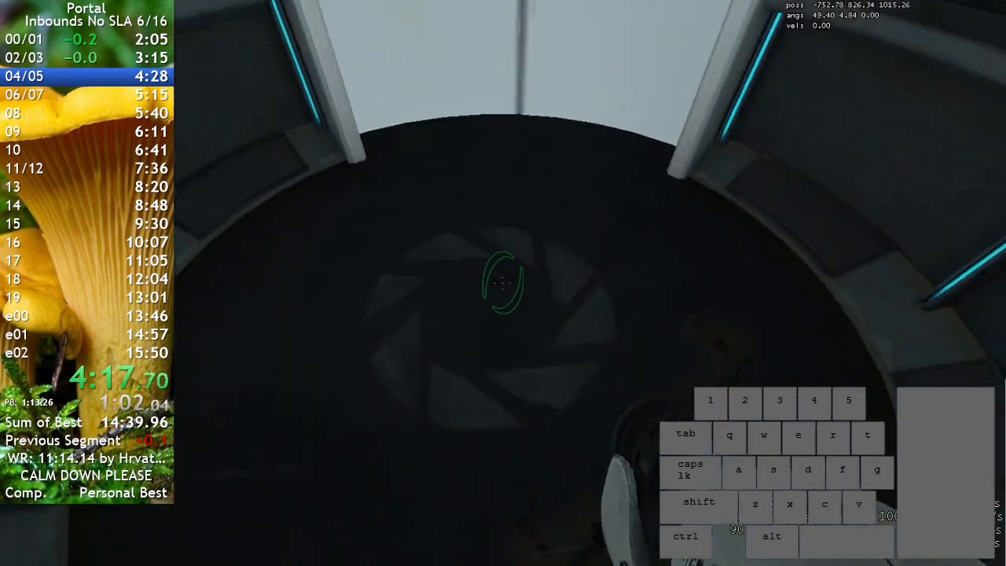
key("w")
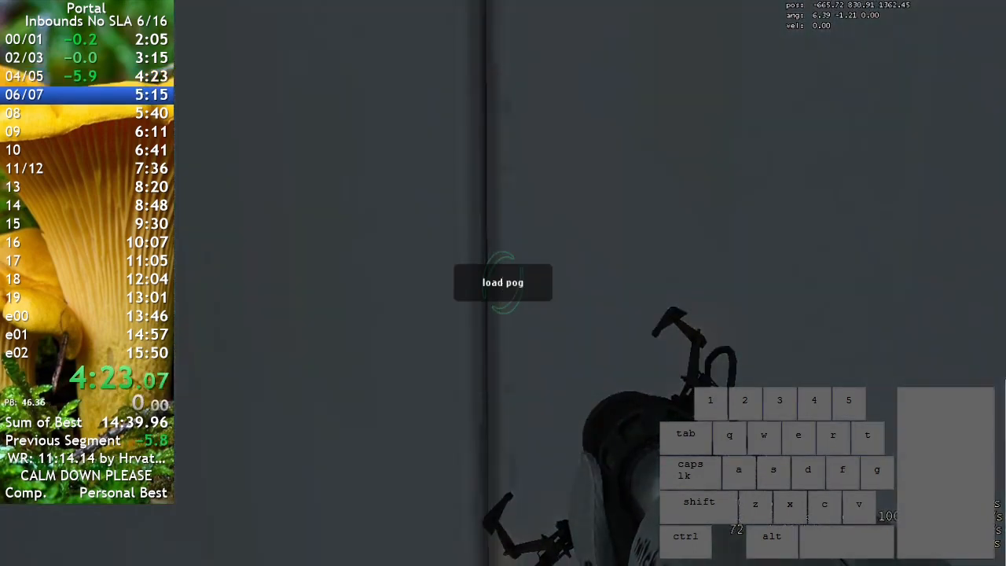
- Drop through the floor portal and traverse chambers 06/07
key("w")
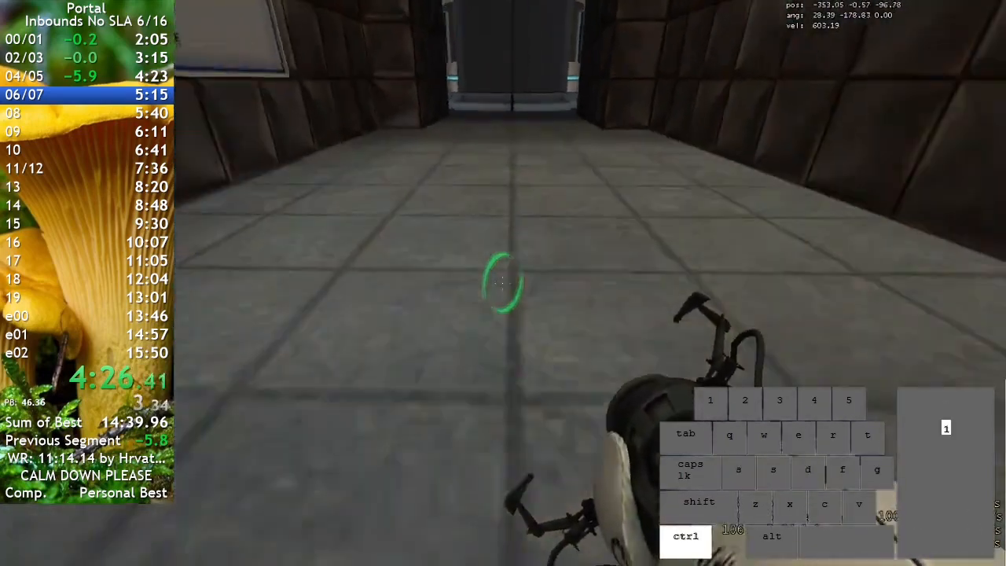
key("d")
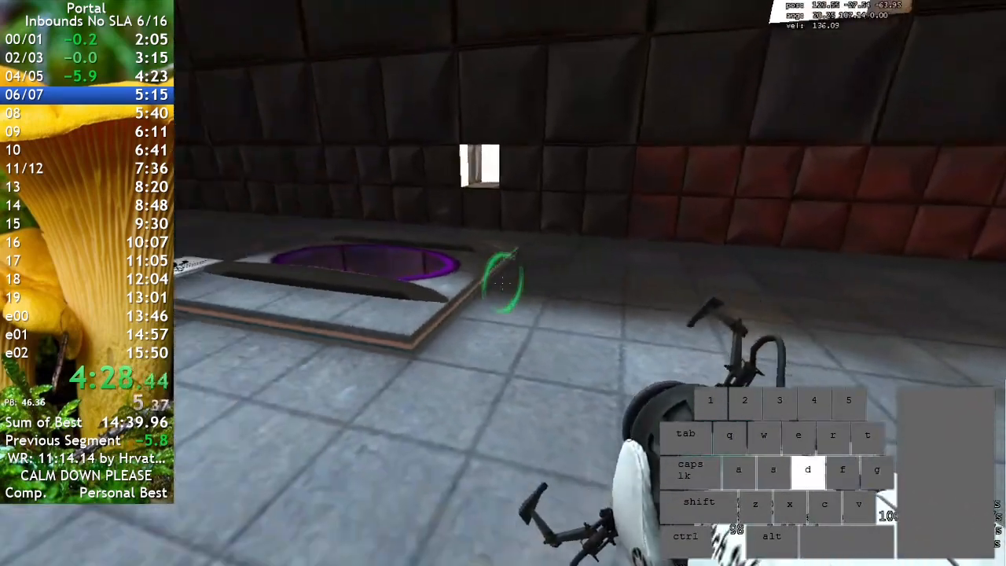
key("a")
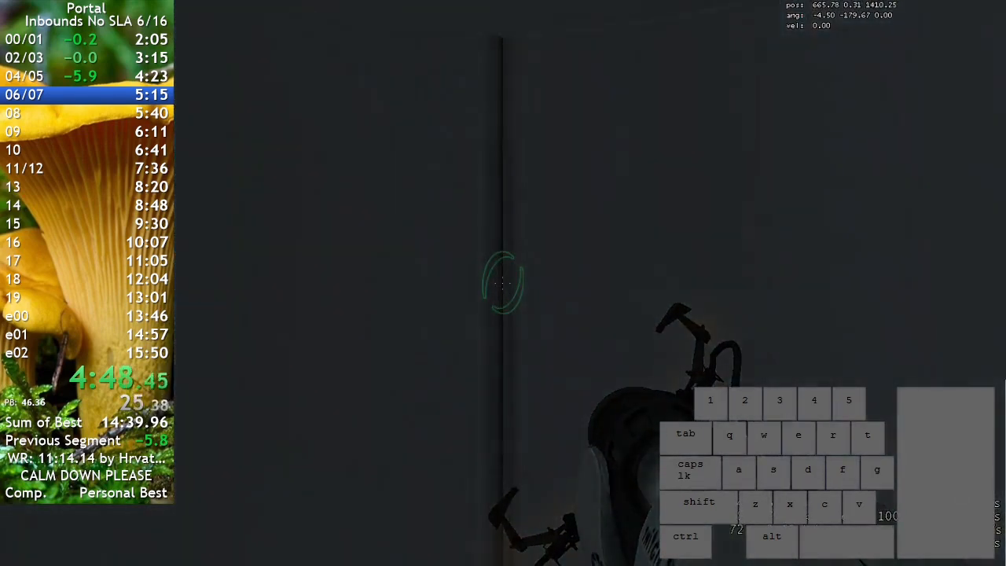
- Ride the elevator and save as chamber 08 starts, 5.7 s ahead
key("w")
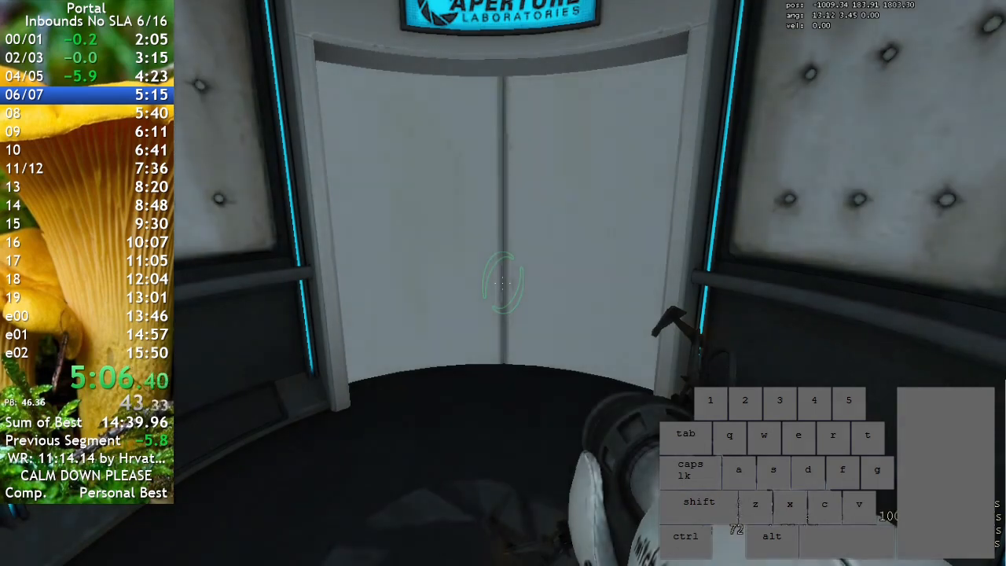
key("w")
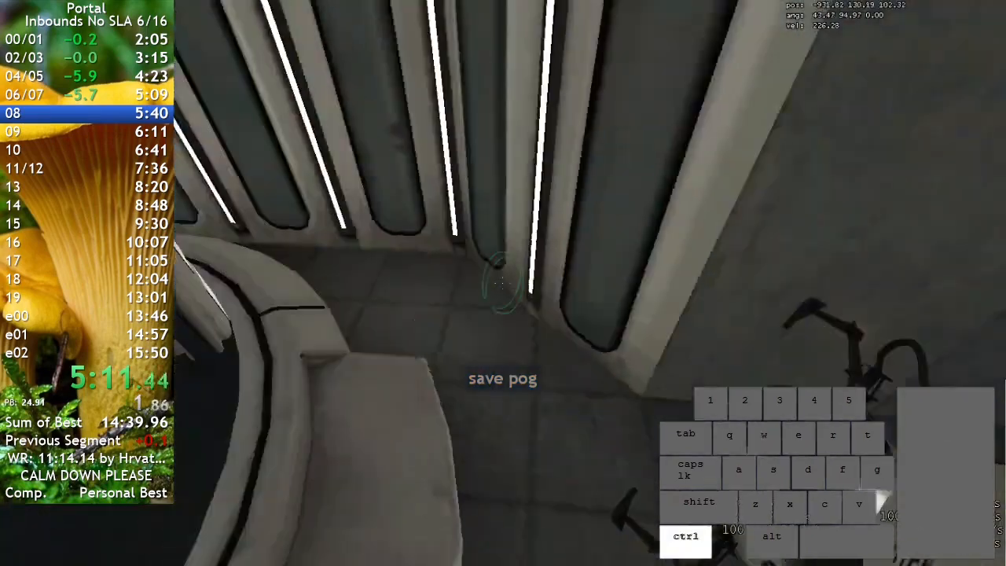
- Run chamber 09 with crouch-jumps along the wall and enter the elevator, splitting at 6:06
key("a")
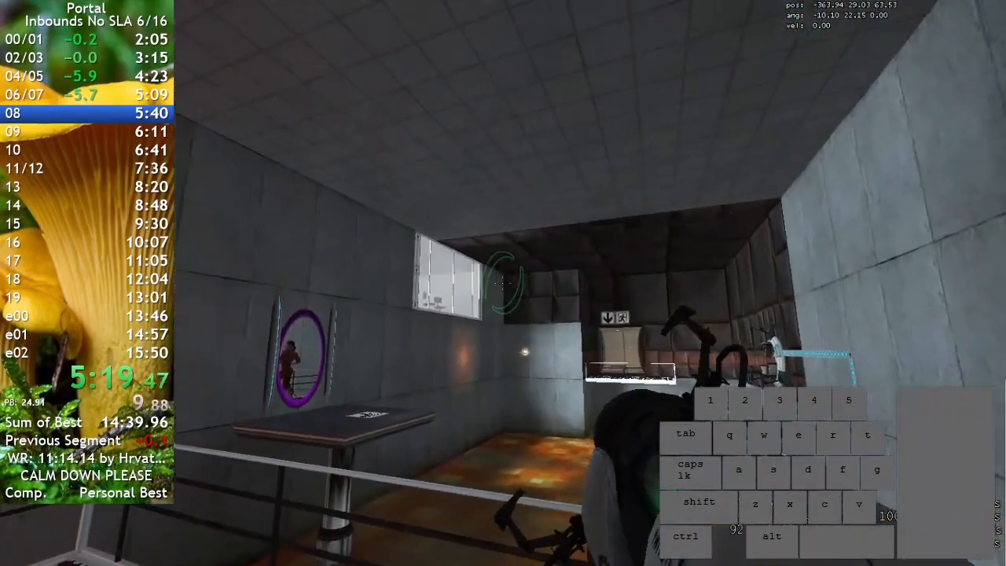
key("w")
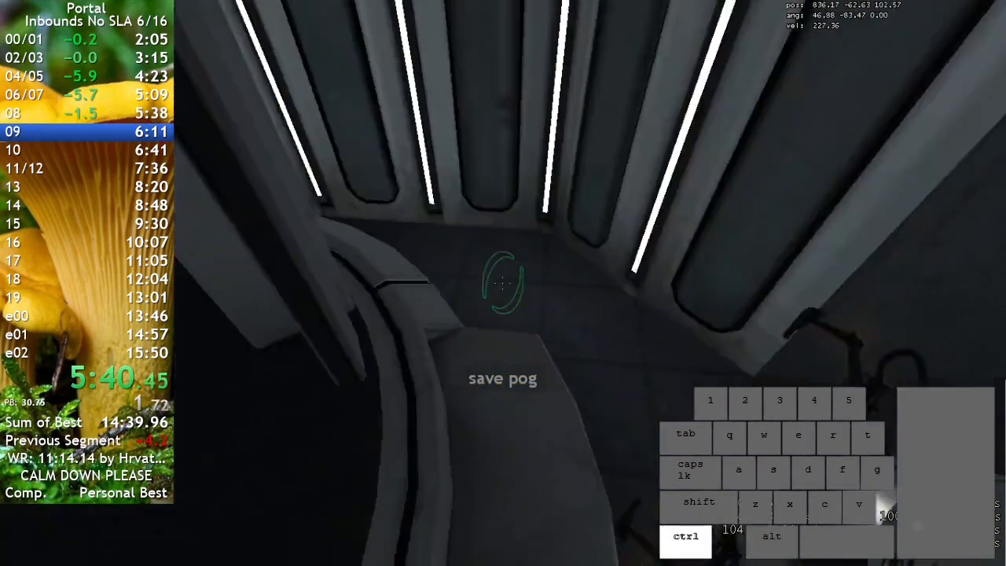
key("a")
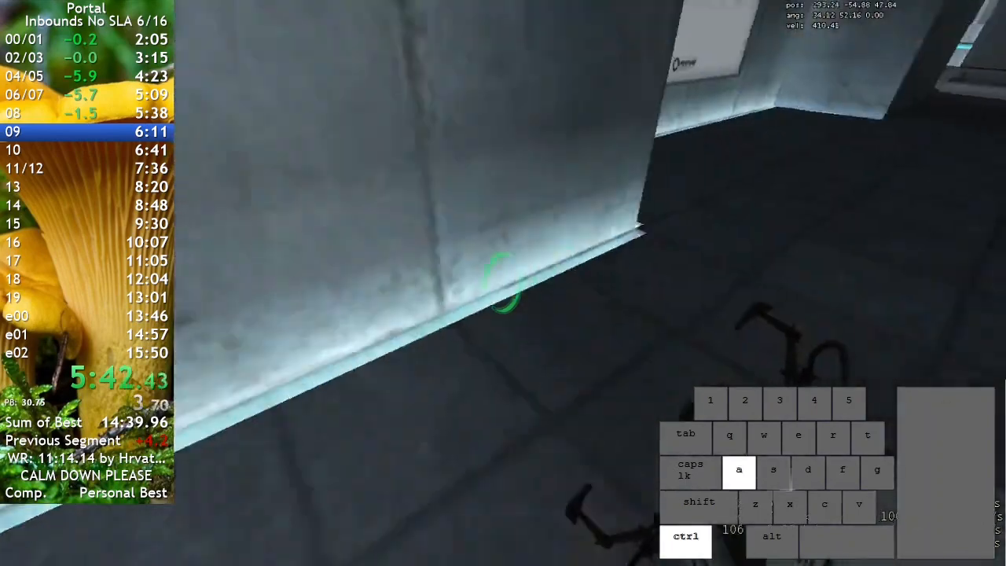
key("w")
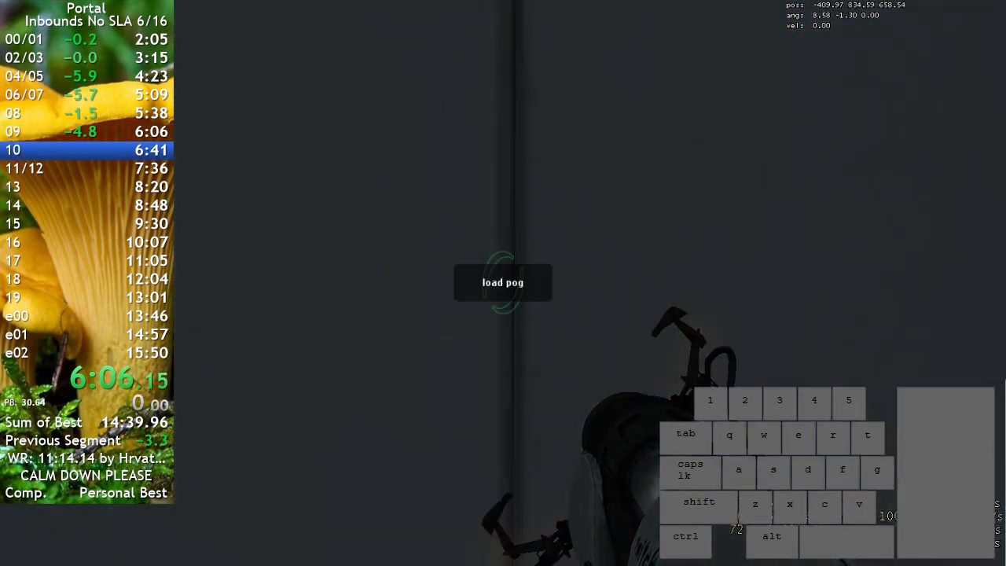
- Head down the corridor through chamber 10 to the exit, splitting at 6:37
key("w")
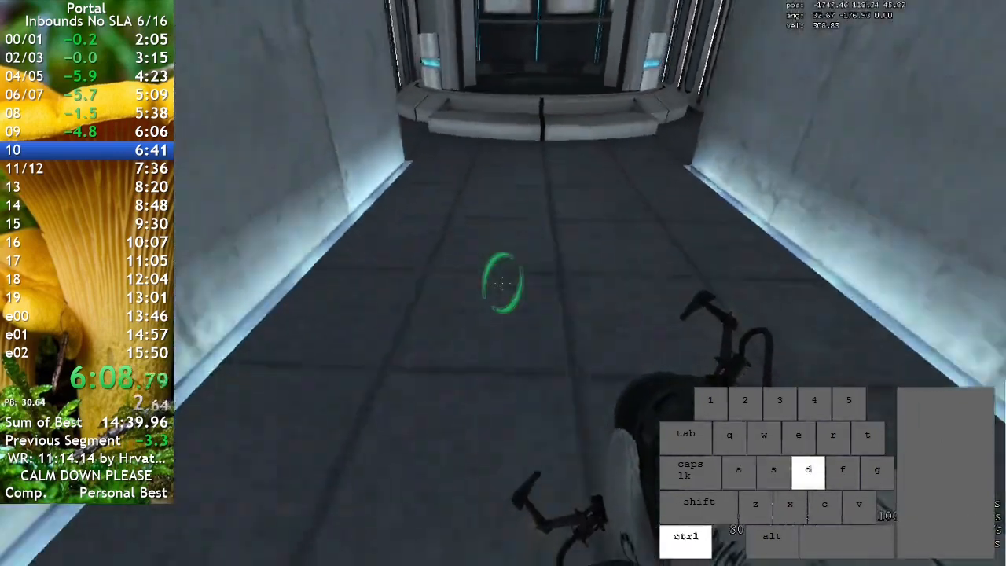
key("w")
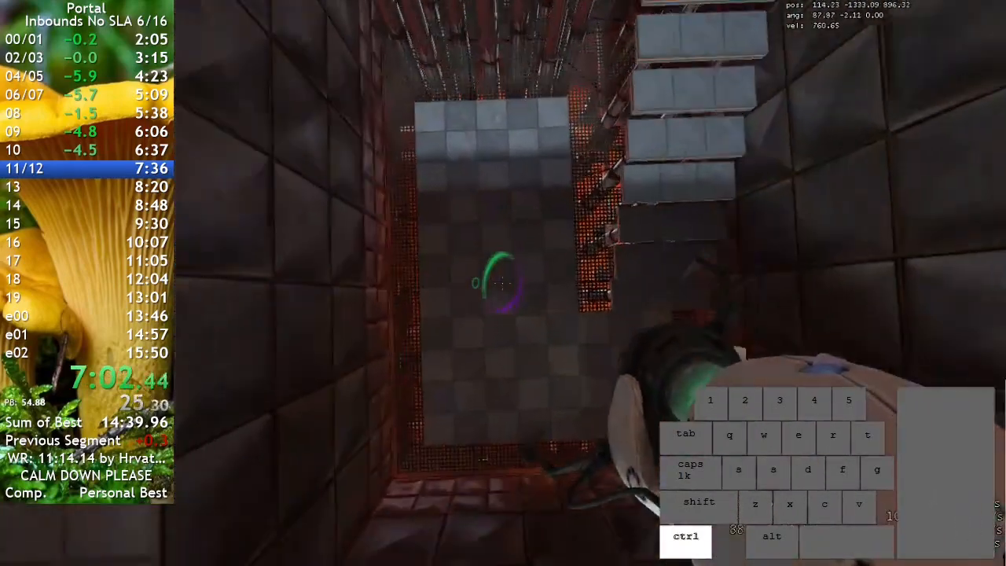
- Grab the companion cube, fling through 11/12 with portals, save and enter chamber 13 at 7:28
key("w")
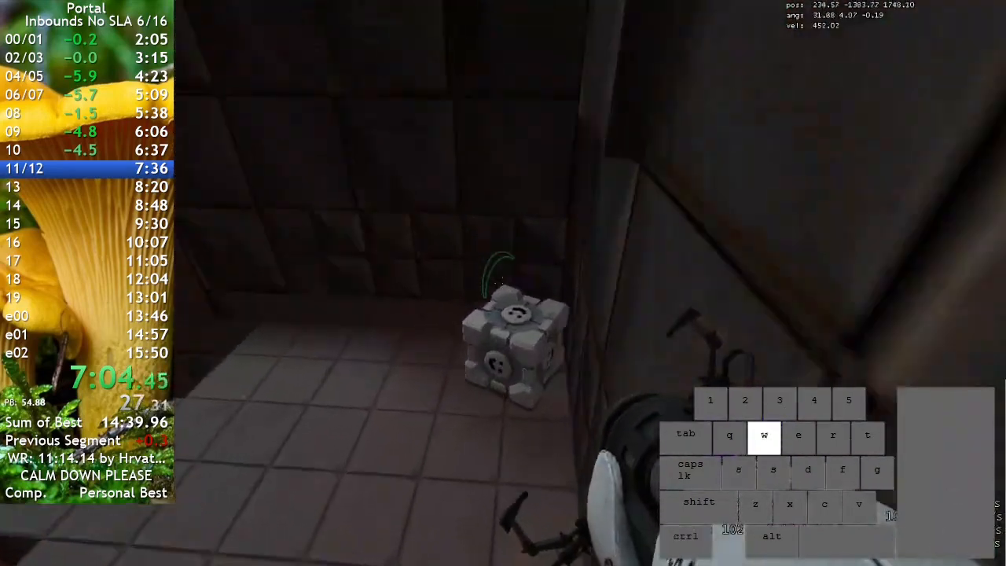
key("a")
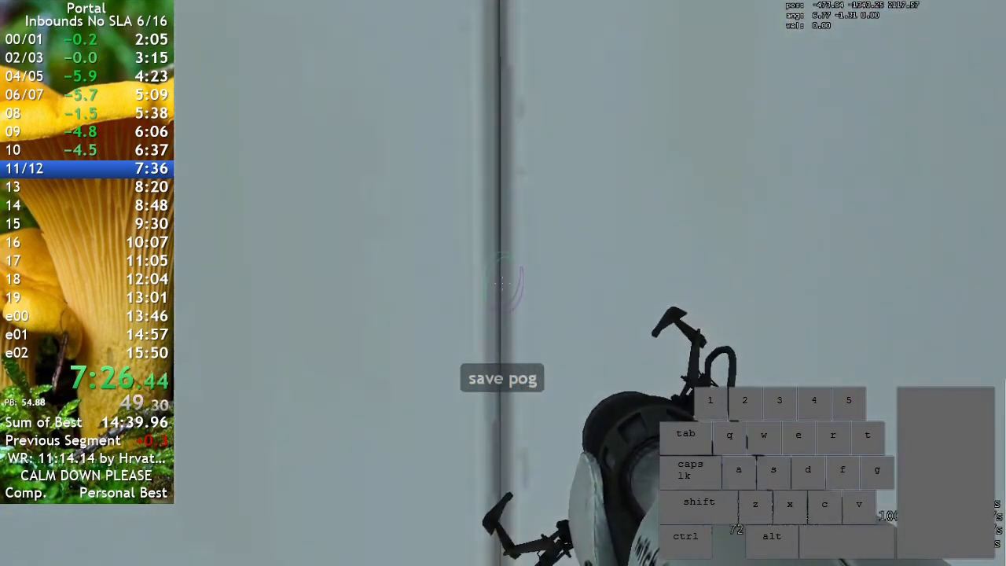
key("q")
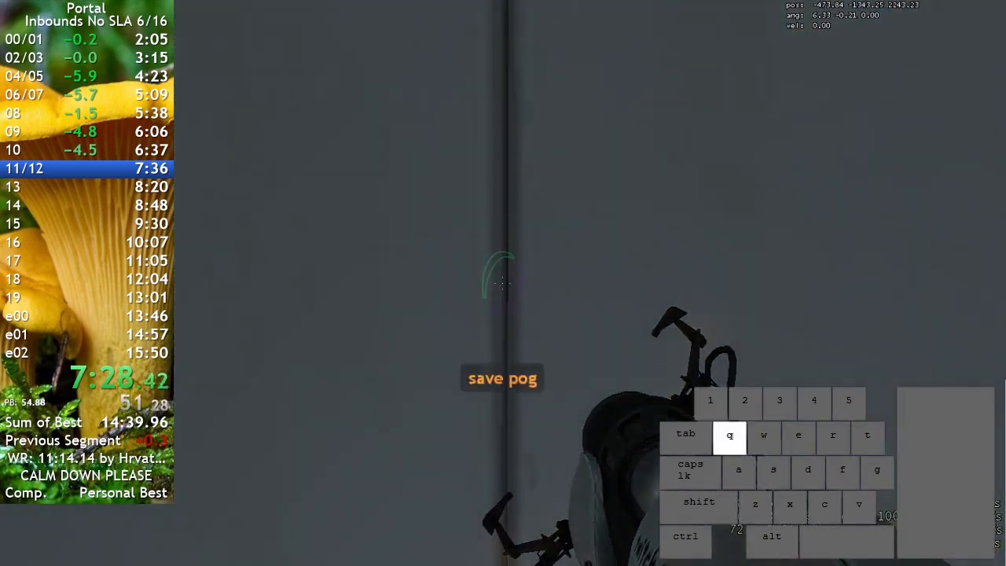
key("w")
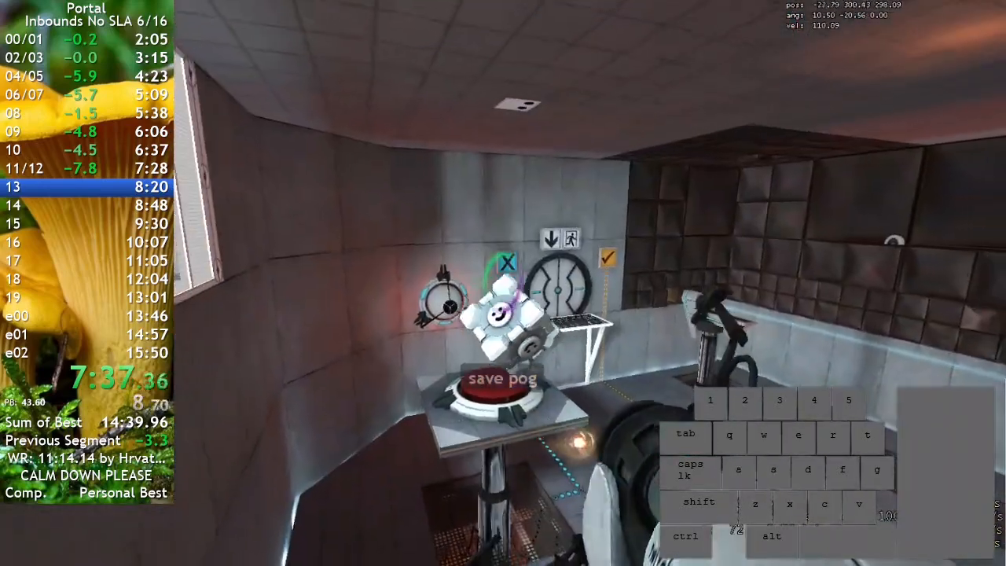
- Button the cube in 13, speed through 14 and take the elevator, splitting at 8:15
key("w")
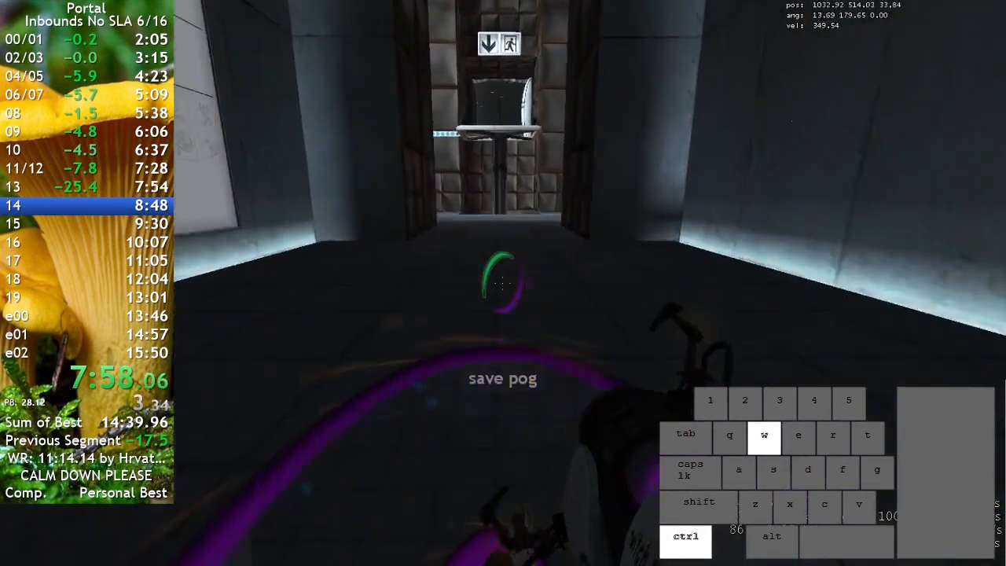
key("w")
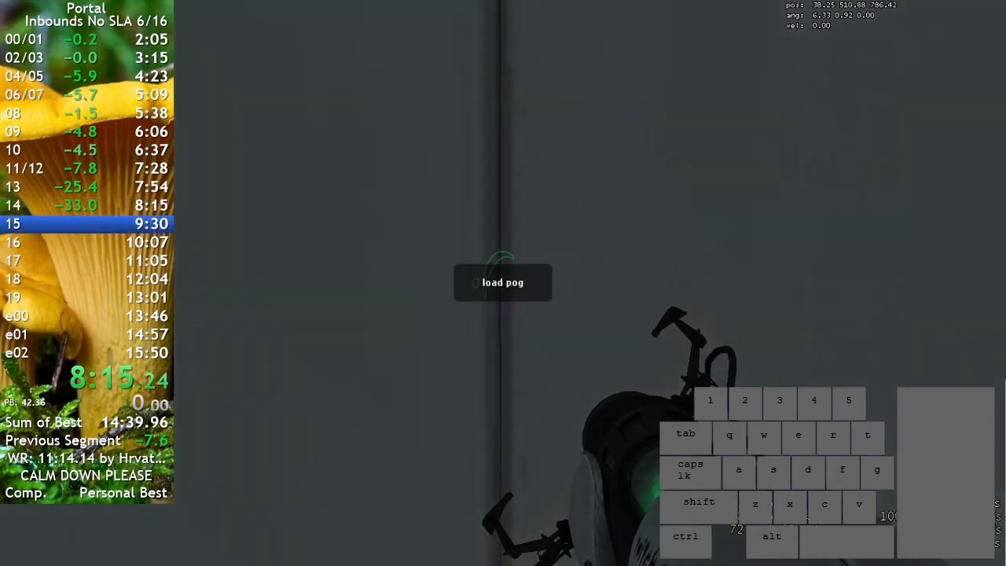
- Run down the corridor into chamber 15 past the chamber sign
key("w")
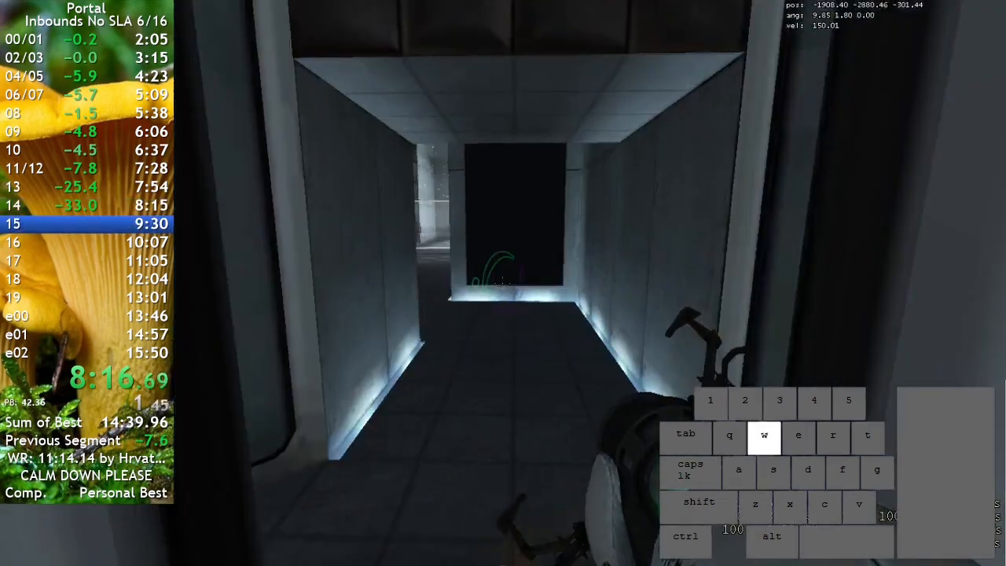
key("a")
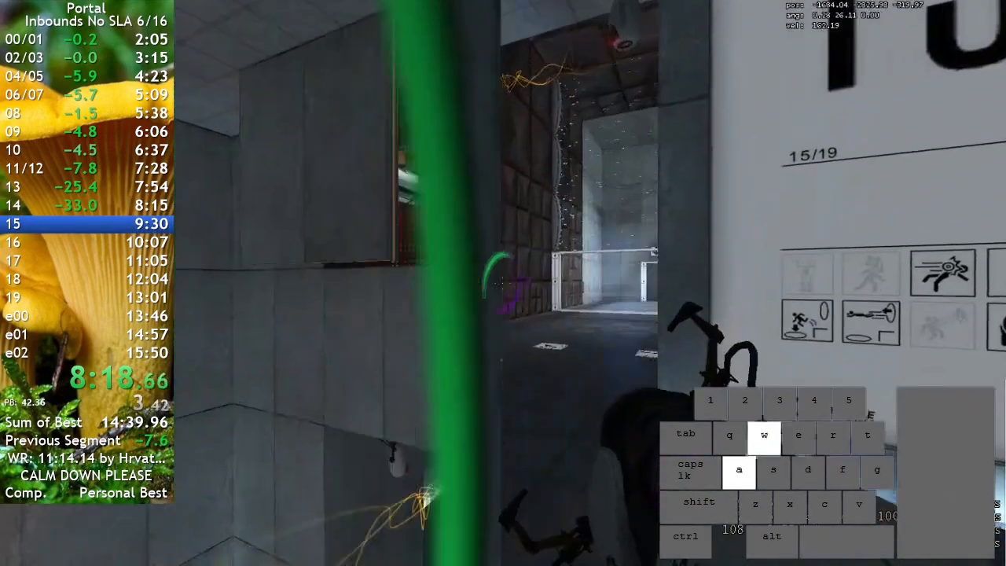
key("d")
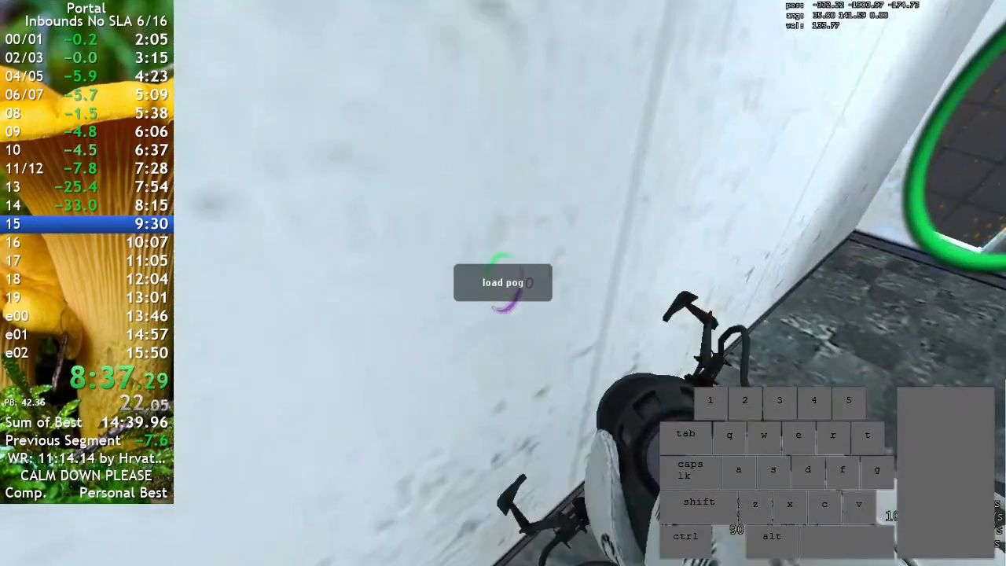
- Fling to the exit doorway and load chamber 16, splitting at 9:03, 26.7 s ahead
key("w")
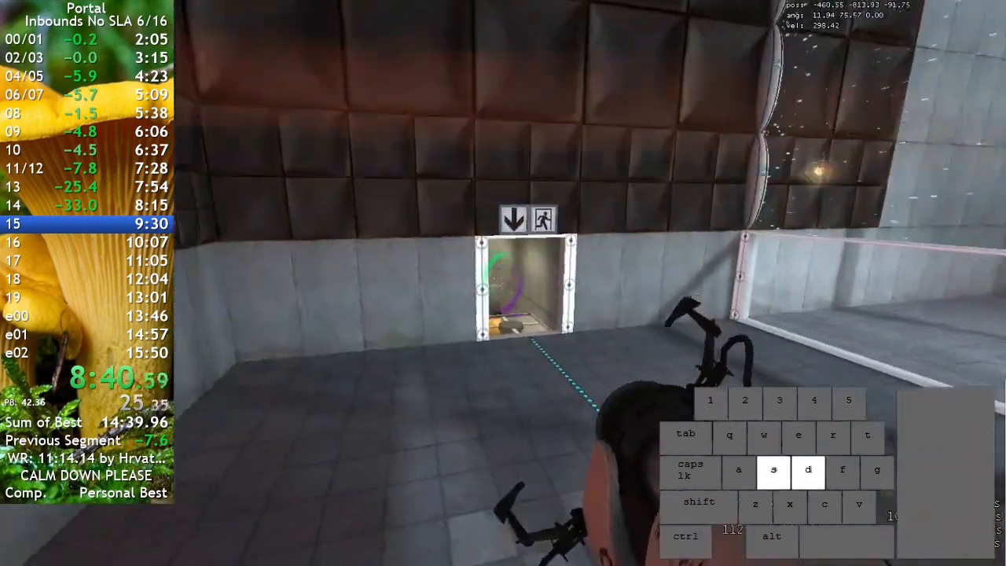
key("w")
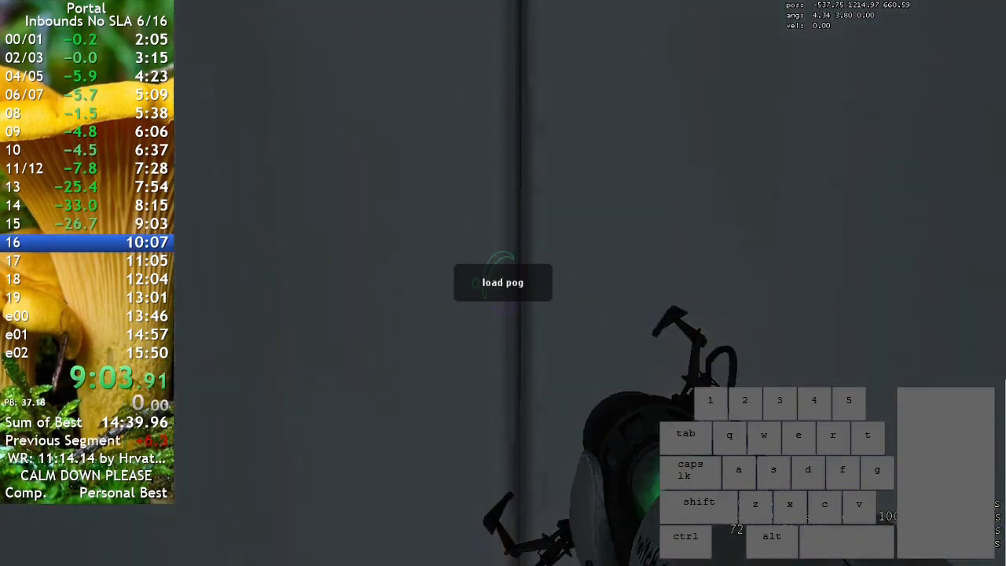
- Advance down chamber 16's corridor and portal past the turrets
key("w")
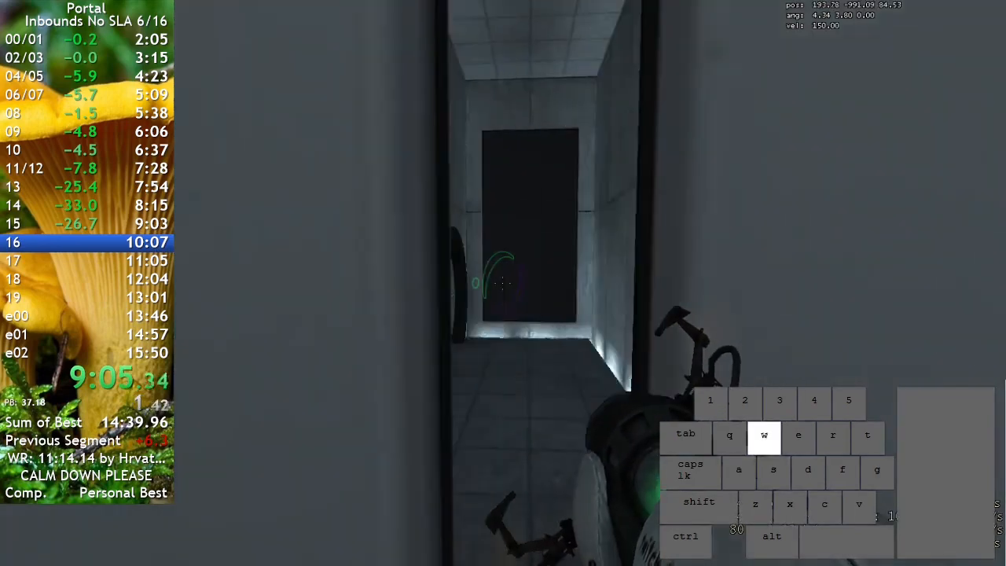
key("d")
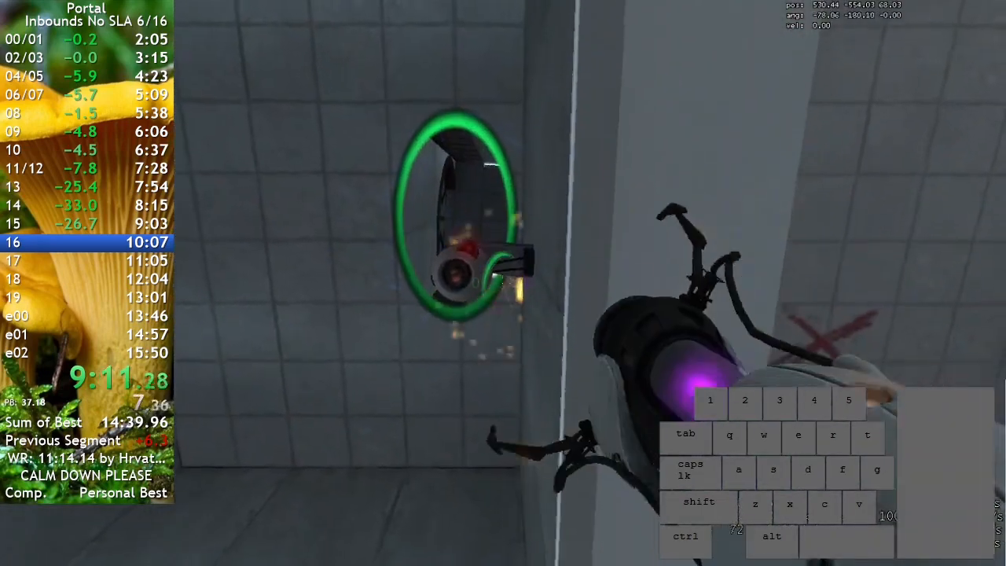
key("w")
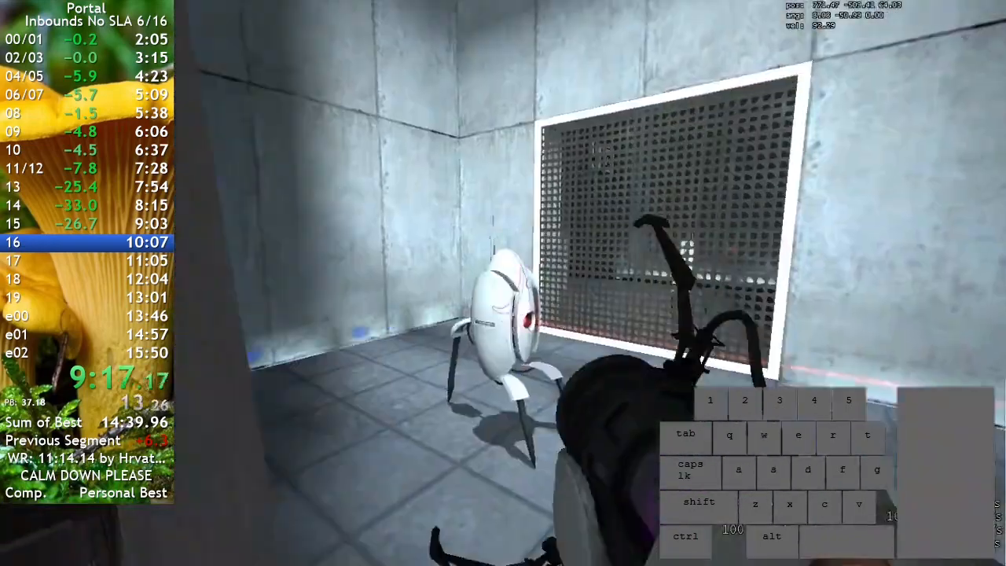
- Enter the Aperture elevator and ride up into chamber 17, splitting at 9:33
key("w")
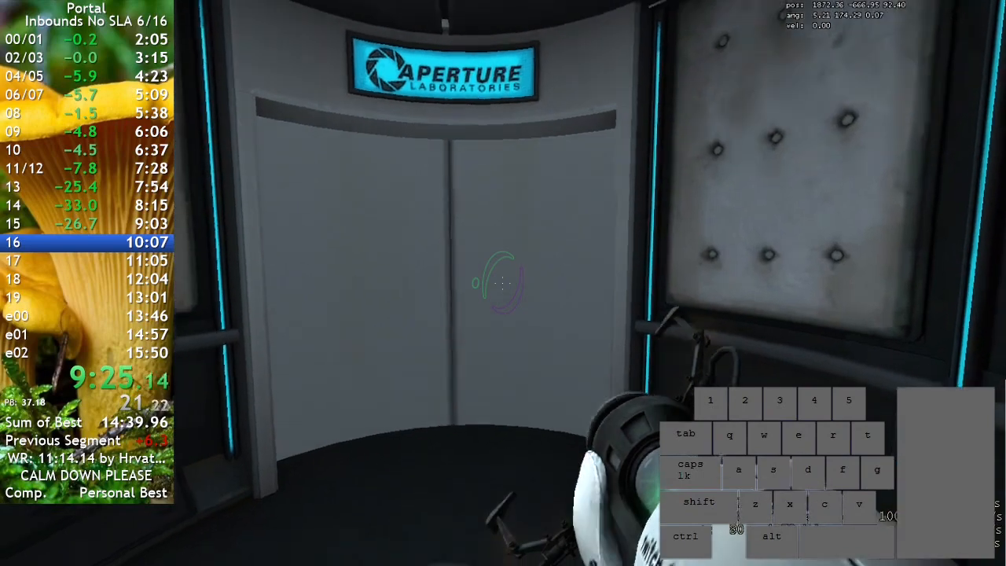
key("w")
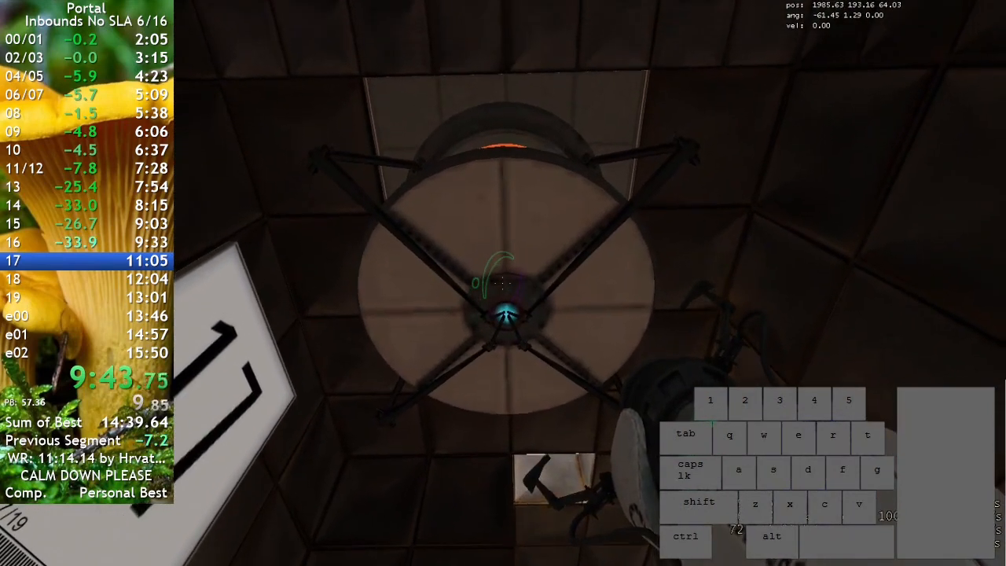
- Pick up the Weighted Companion Cube, carry it through chamber 17 and exit to load chamber 18
key("w")
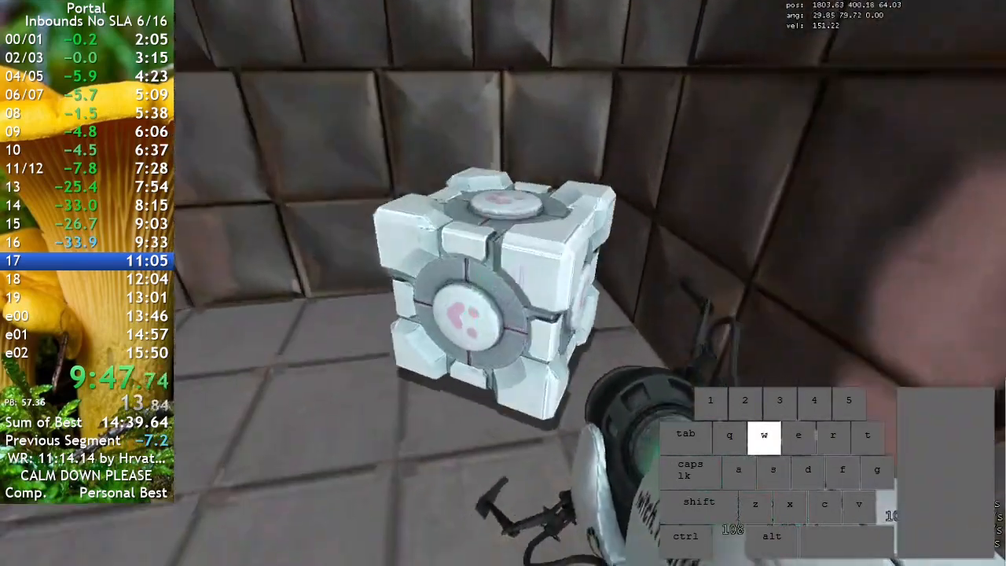
key("d")
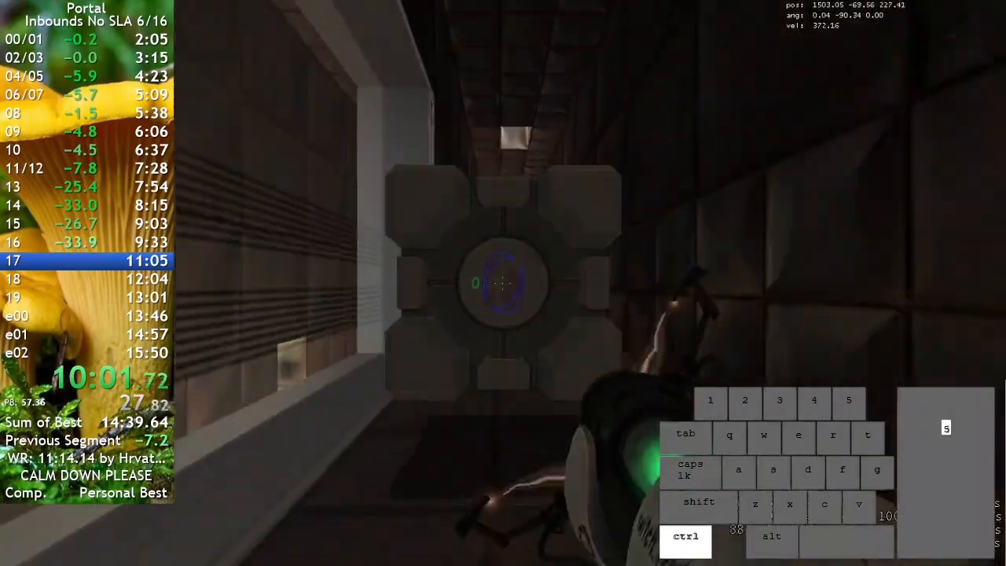
key("w")
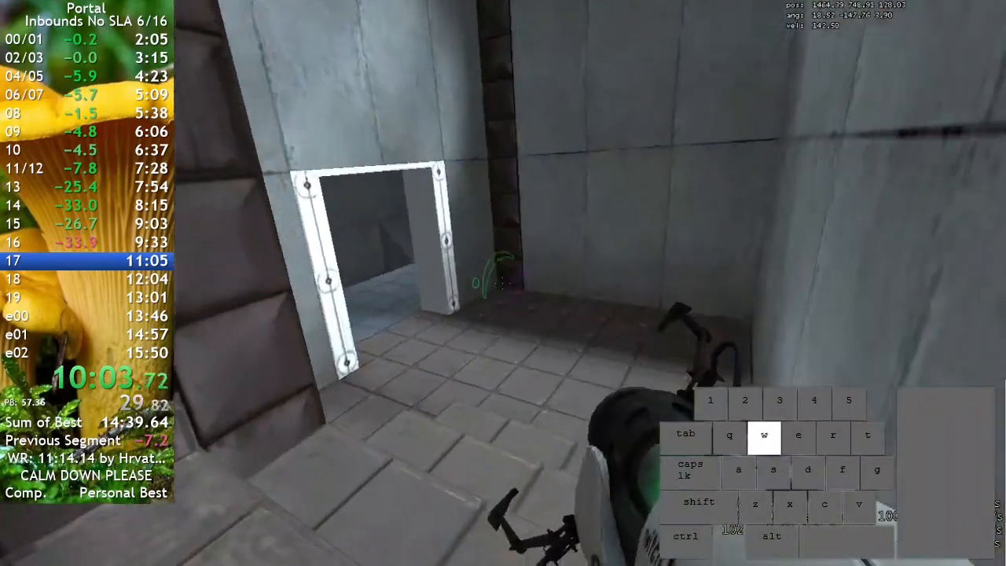
key("a")
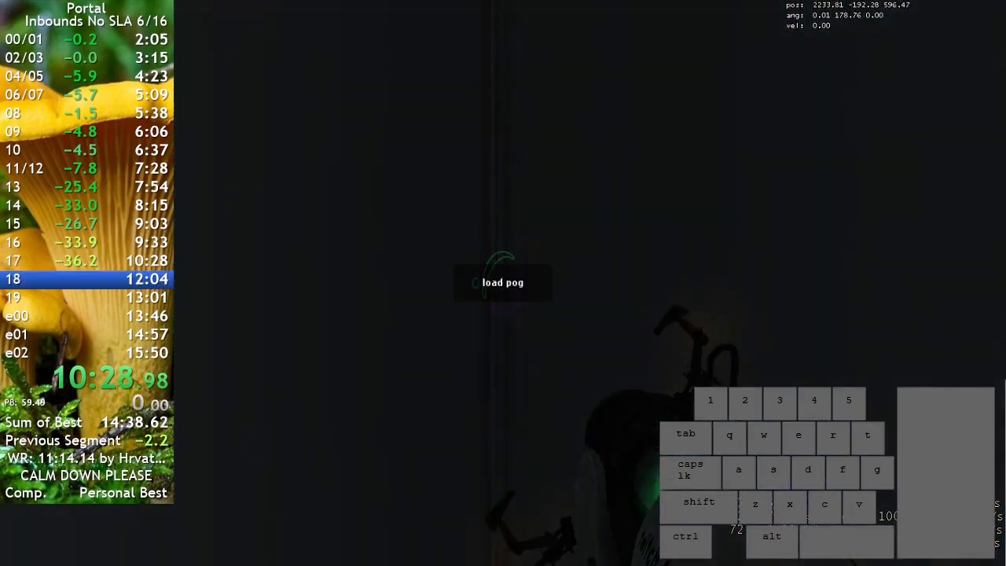
- Run through chamber 18 and board the elevator, splitting at 11:43 into chamber 19
key("w")
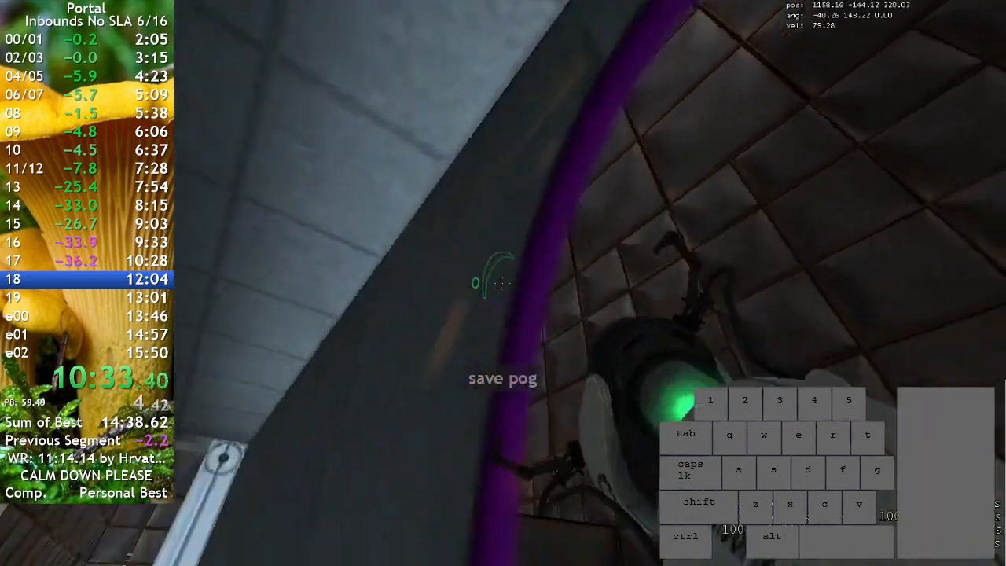
key("w")
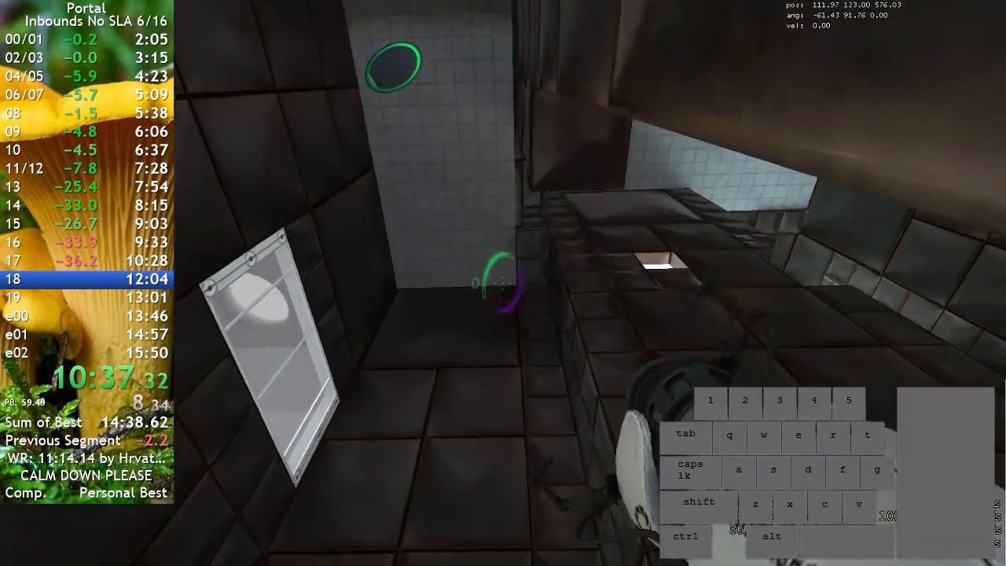
mouse_move(503, 282)
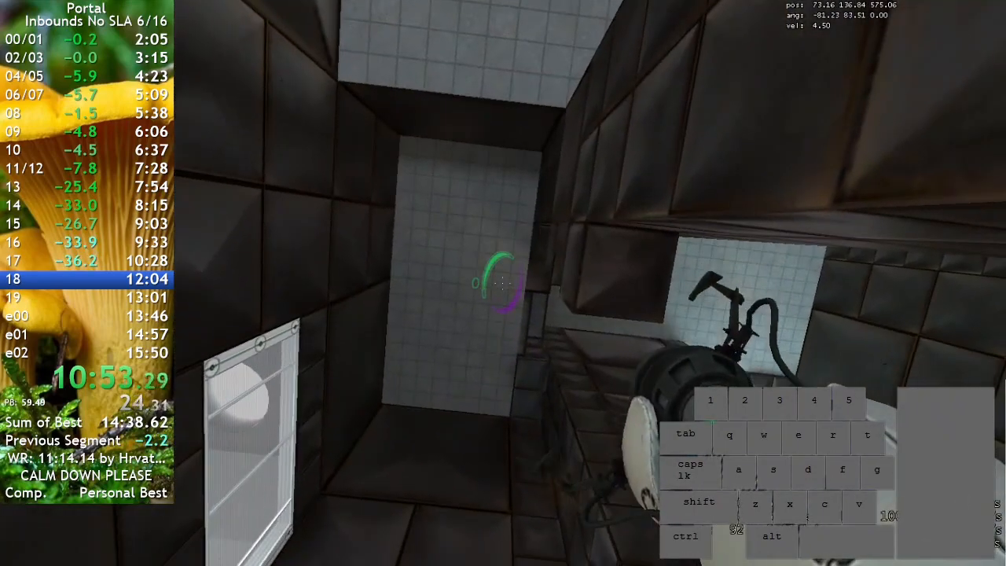
key("w")
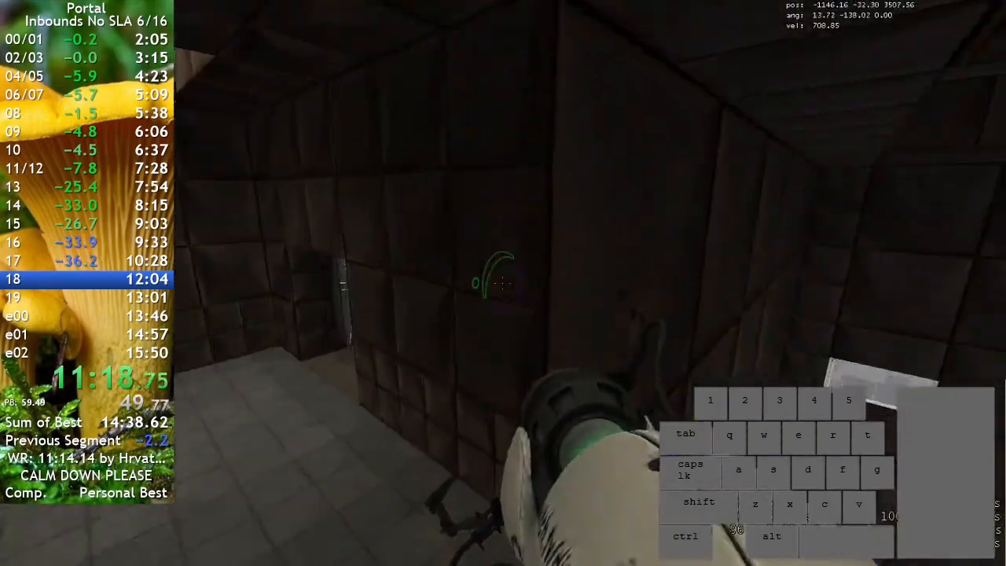
key("a")
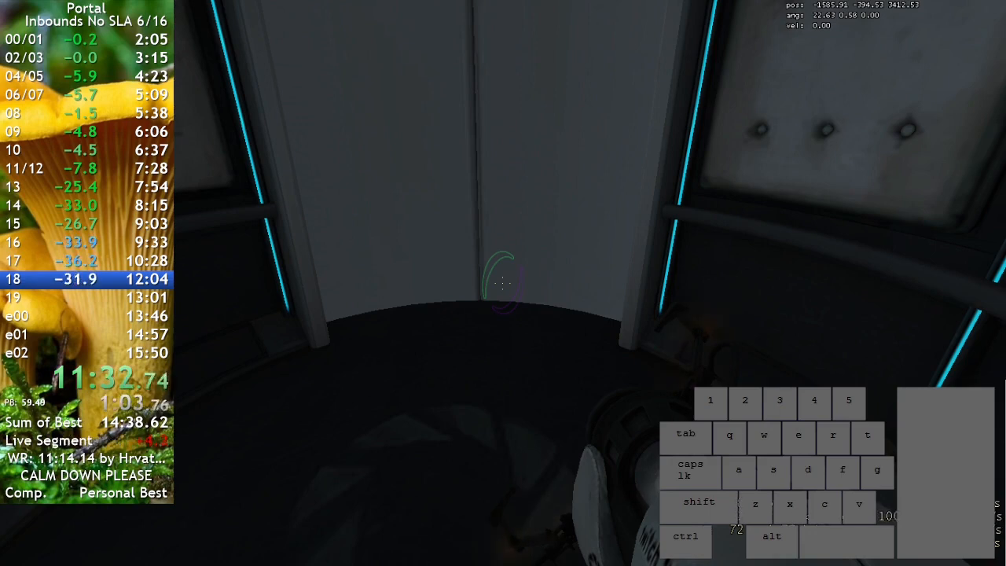
key("w")
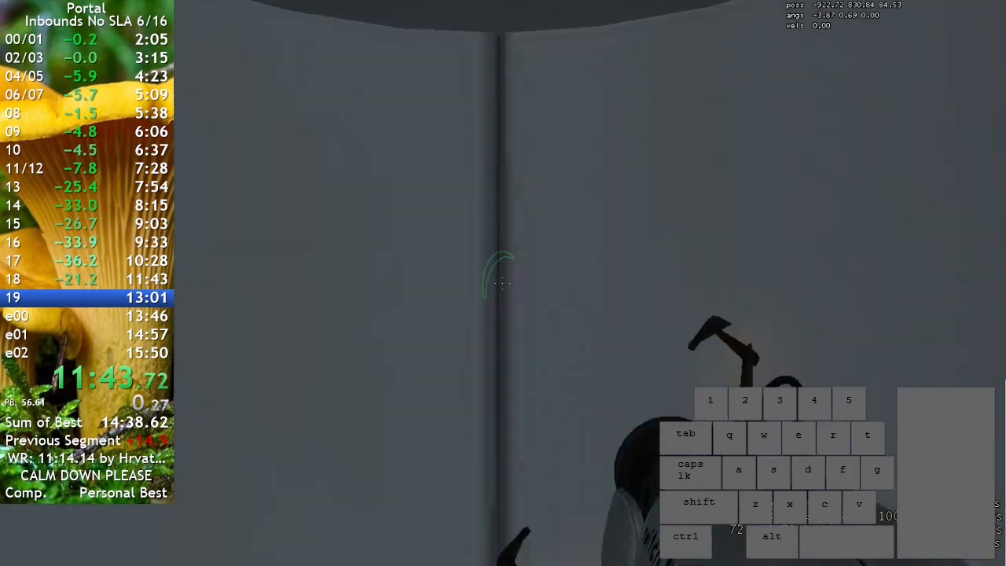
- Portal through chamber 19 and crouch-jump behind the walls into the escape area, splitting at 12:33 to e00
key("w")
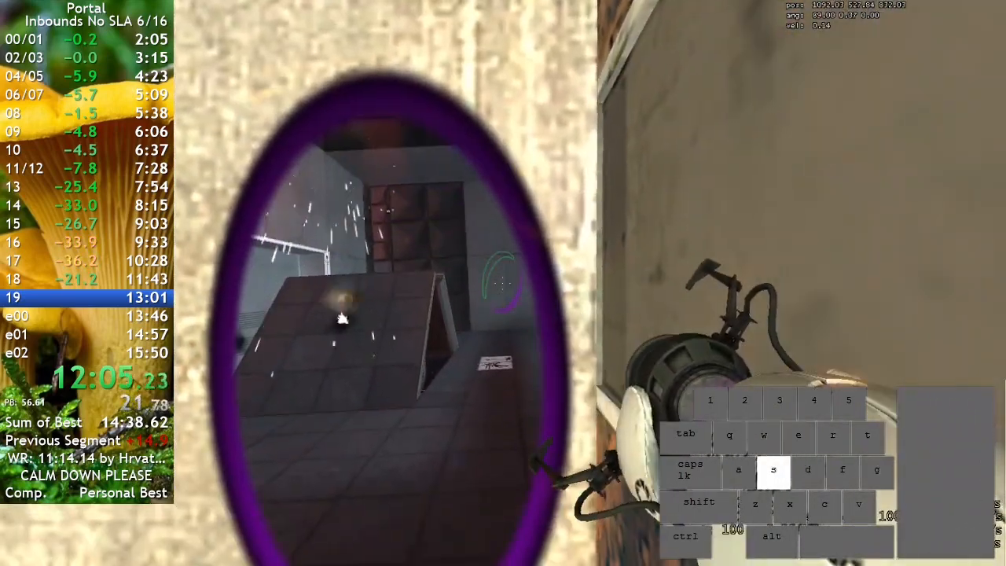
key("d")
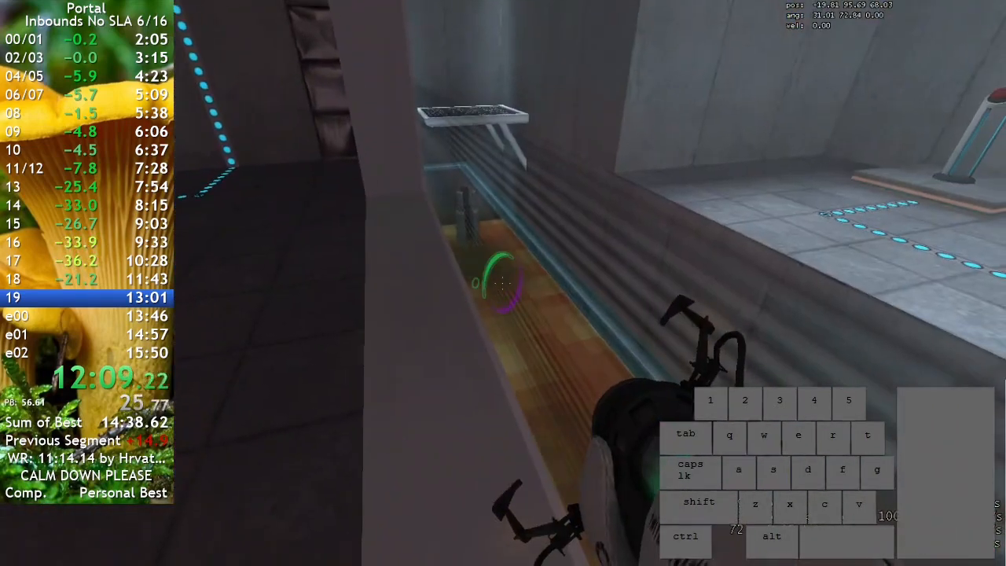
key("w")
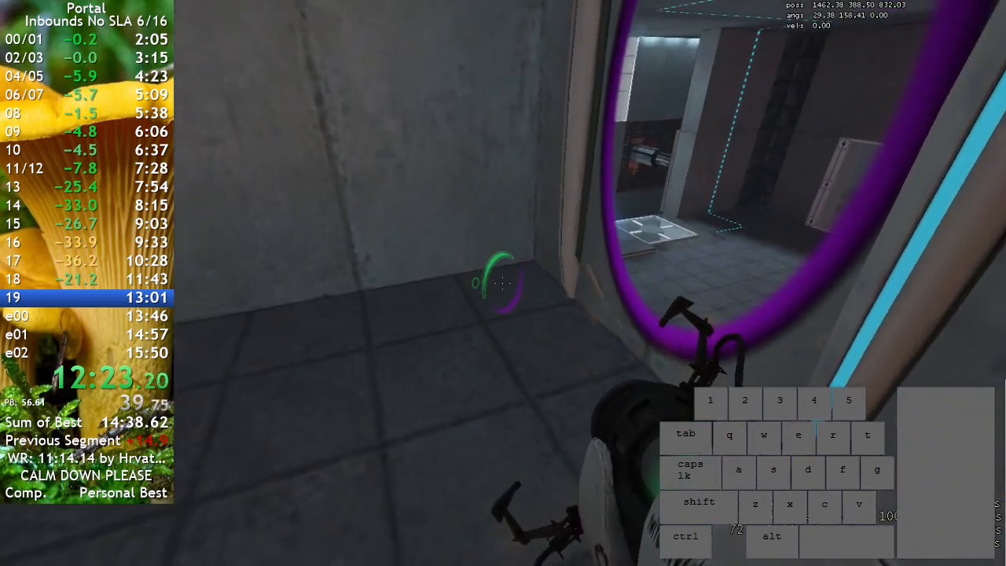
key("w")
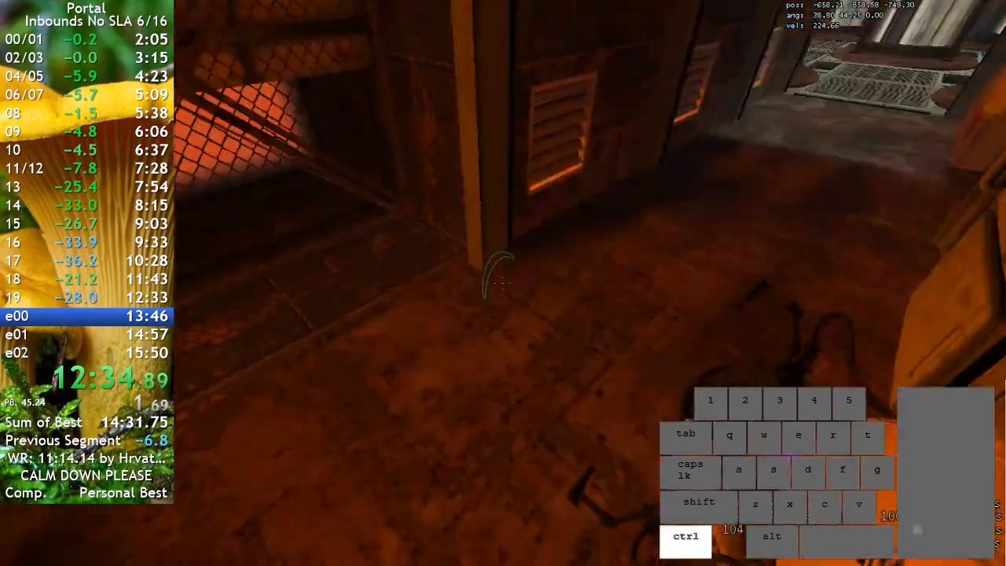
- Strafe and portal up the e00 shafts to the e01 split at 13:20, saving along the way
key("s")
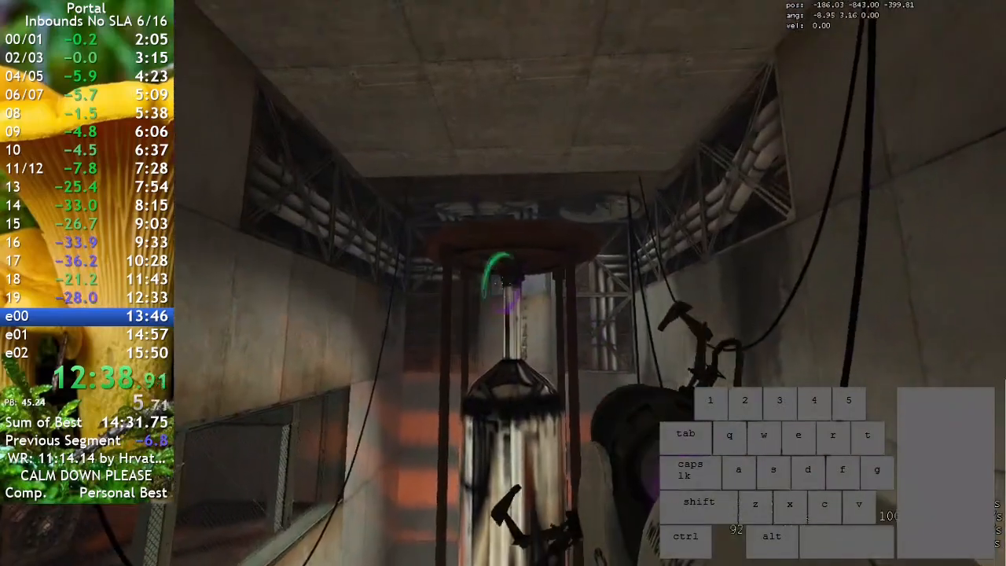
key("w")
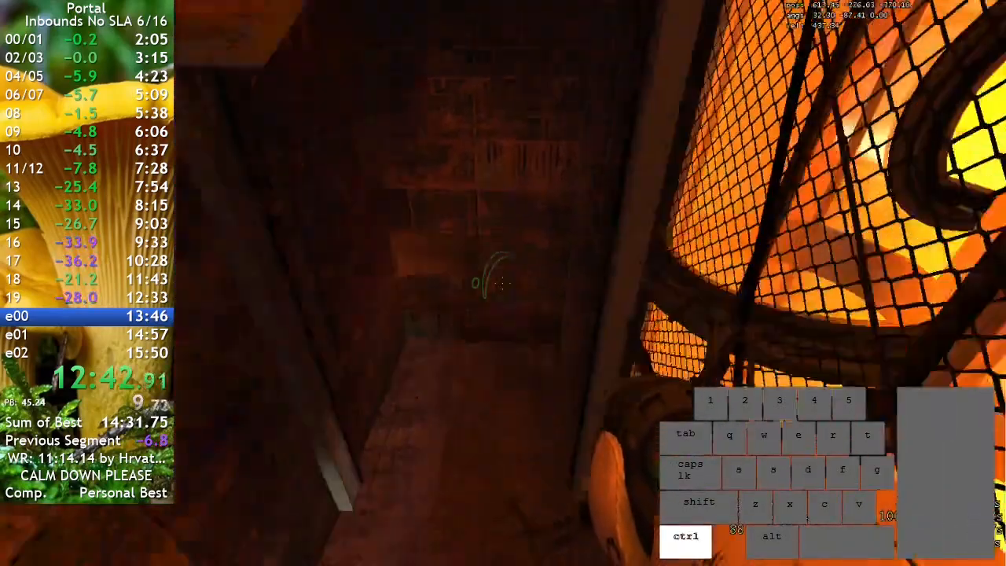
key("a")
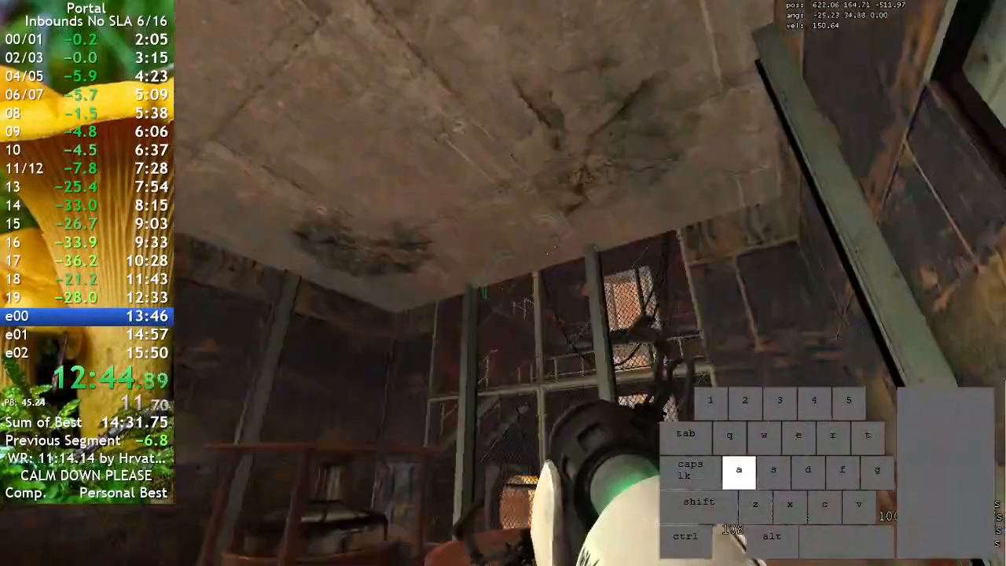
key("w")
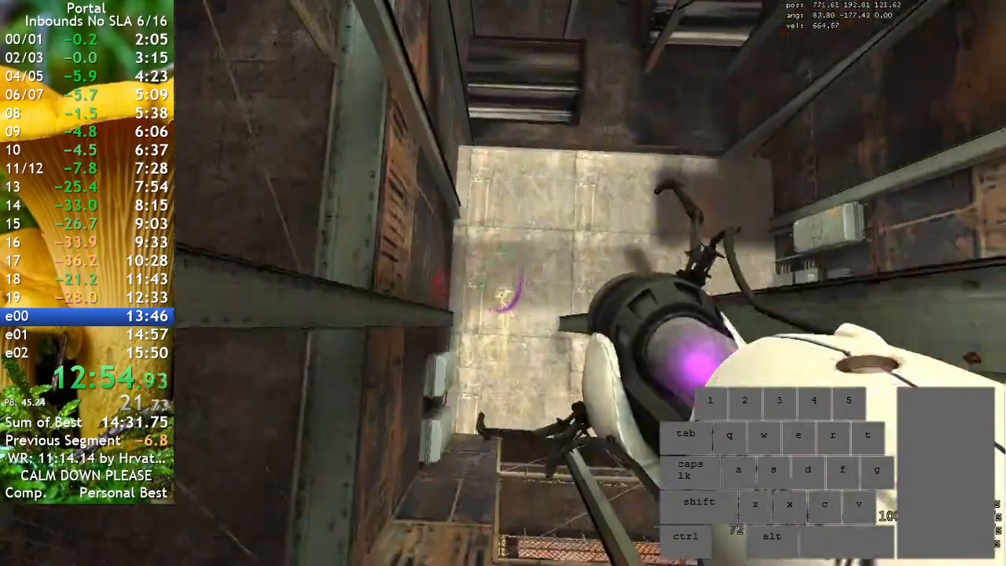
key("w")
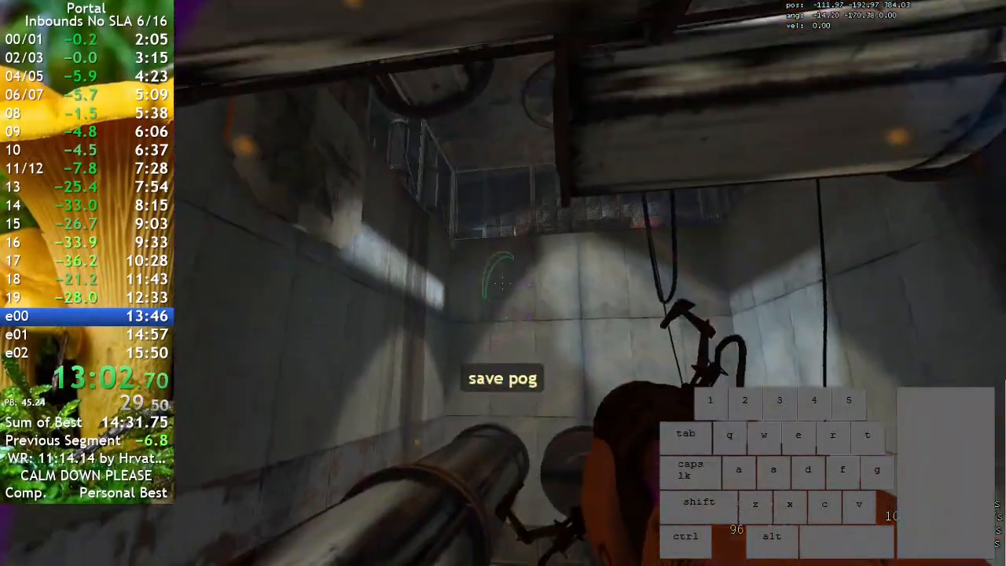
key("w")
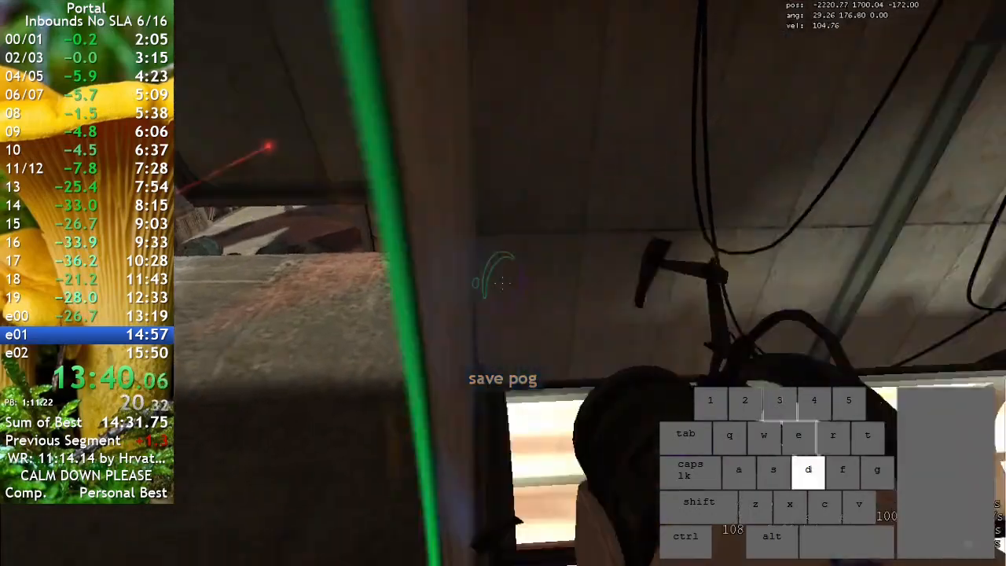
- Run the e01 corridors with crouches and portal shots to the e02 split at 14:19
key("w")
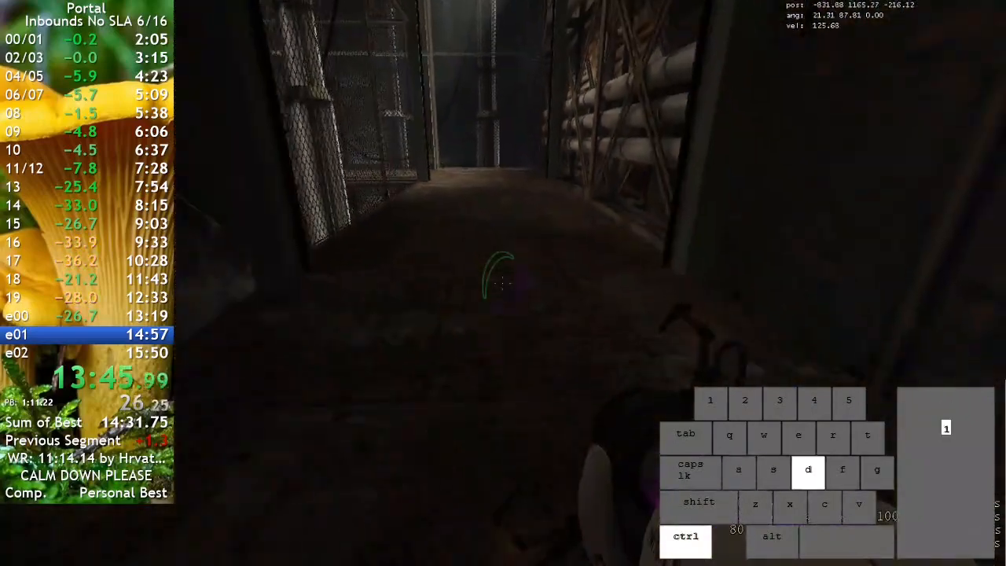
key("w")
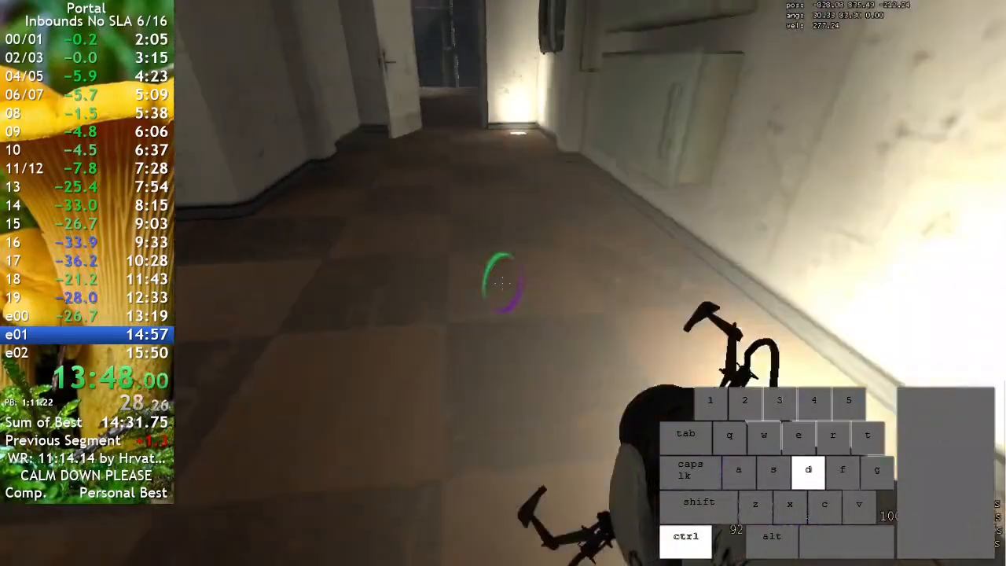
key("w")
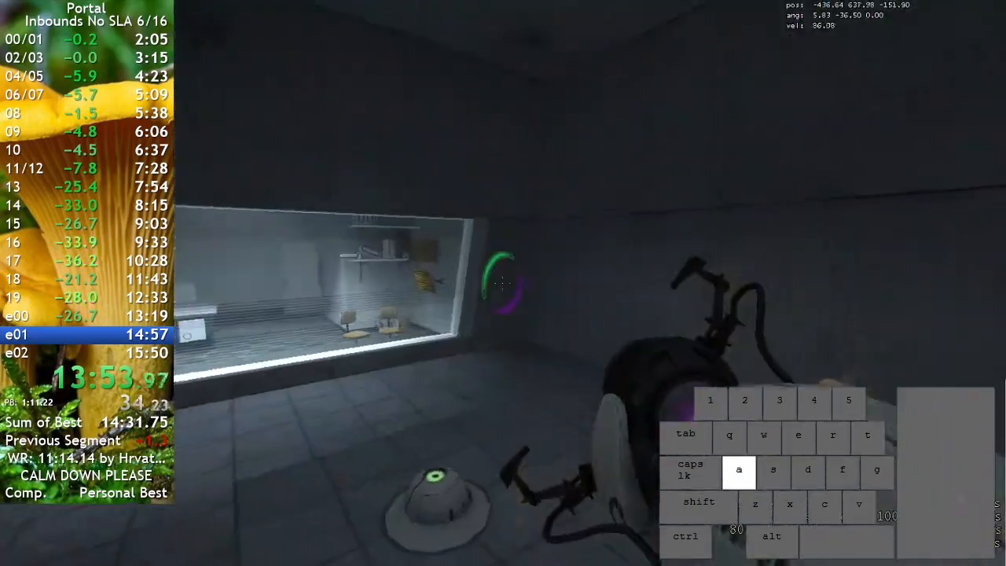
key("w")
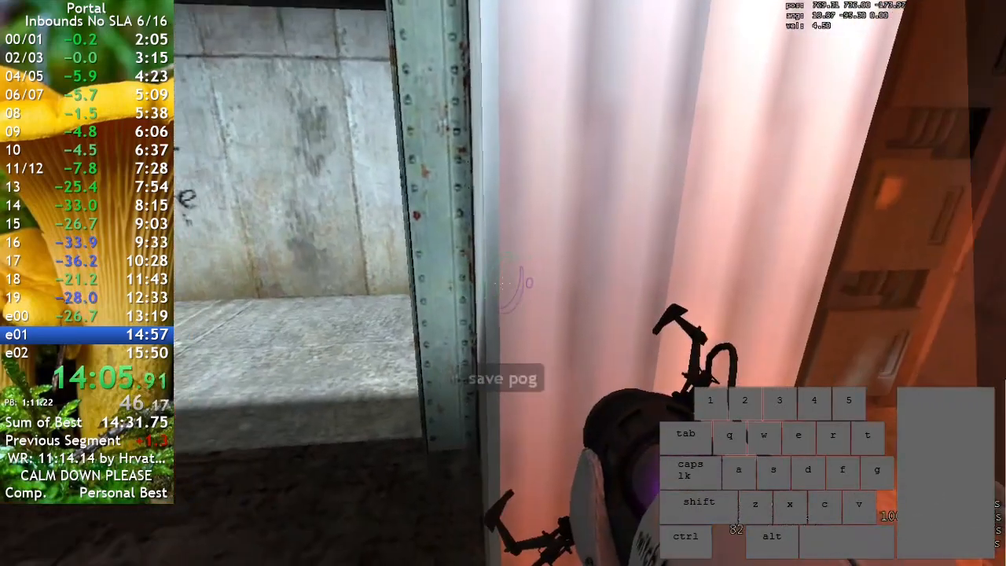
key("w")
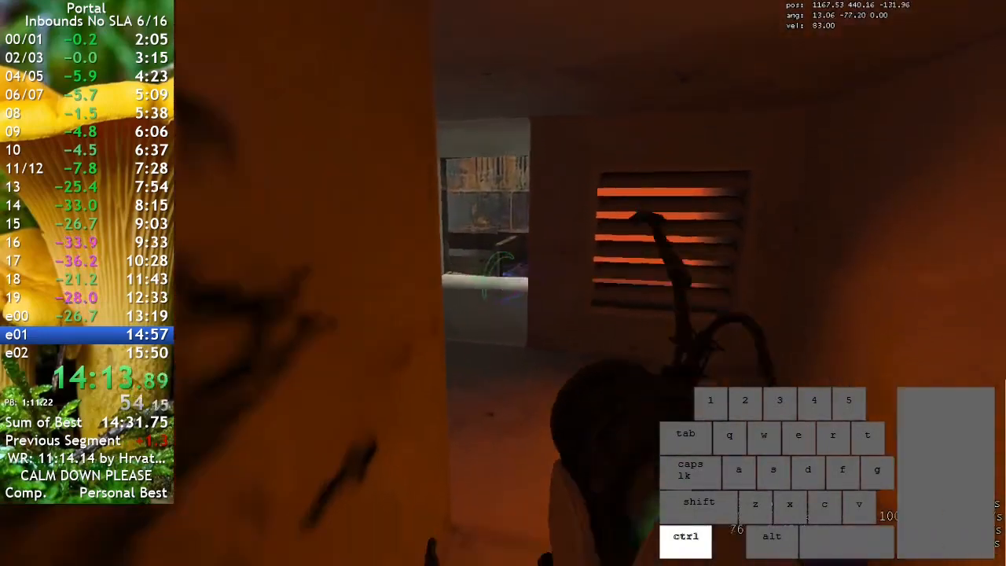
key("w")
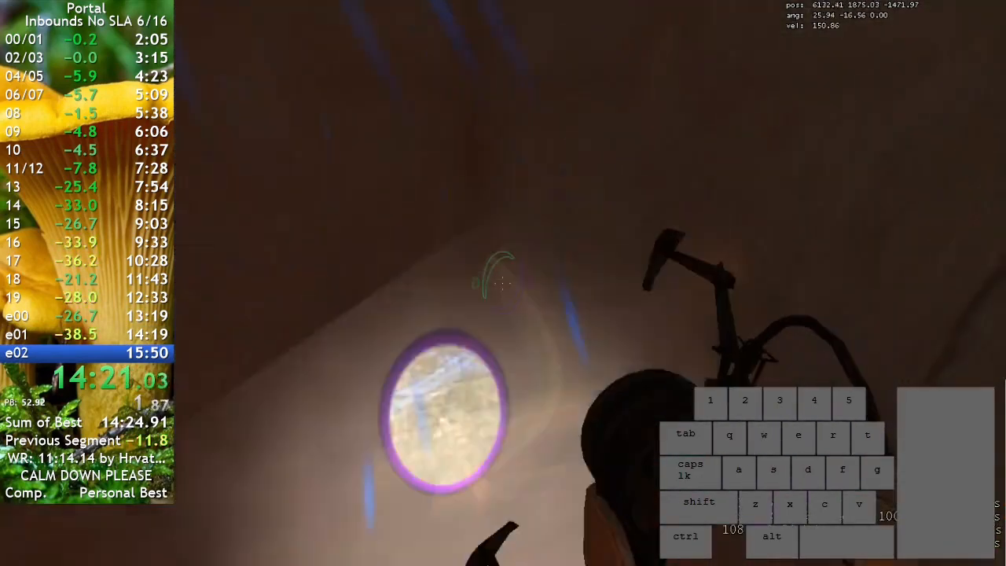
- Load the save and portal across the e02 ruins toward GLaDOS's chamber
key("a")
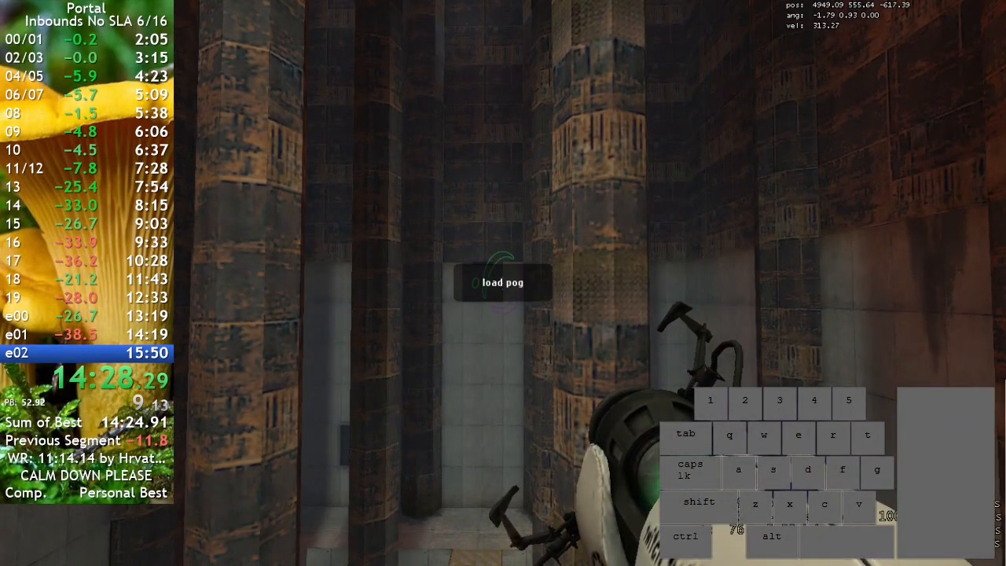
key("w")
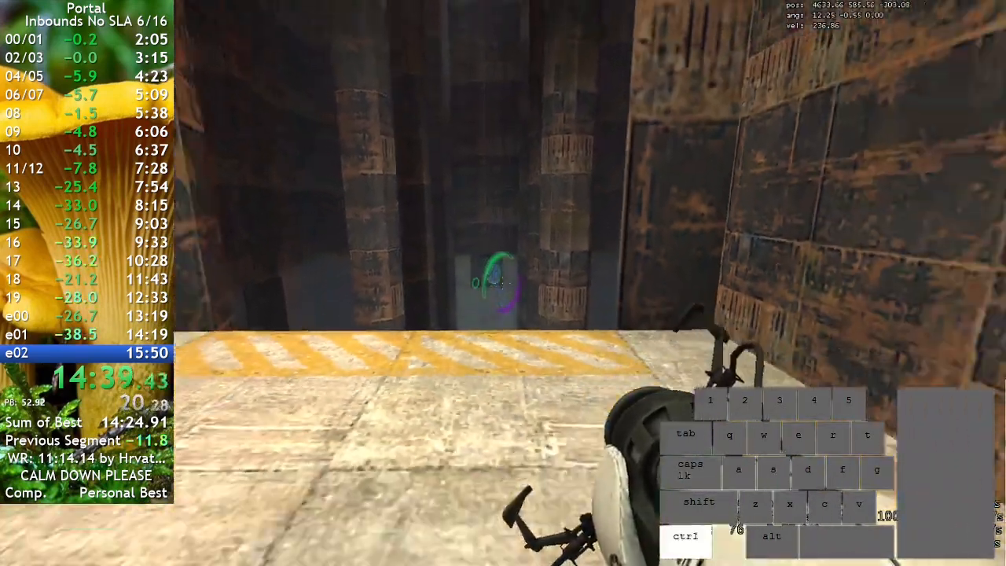
key("a")
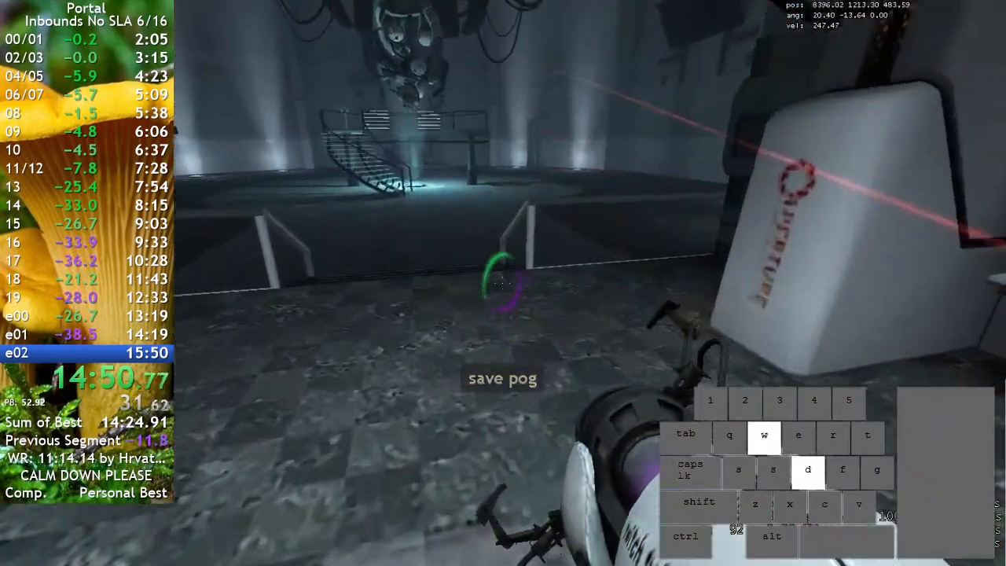
key("w")
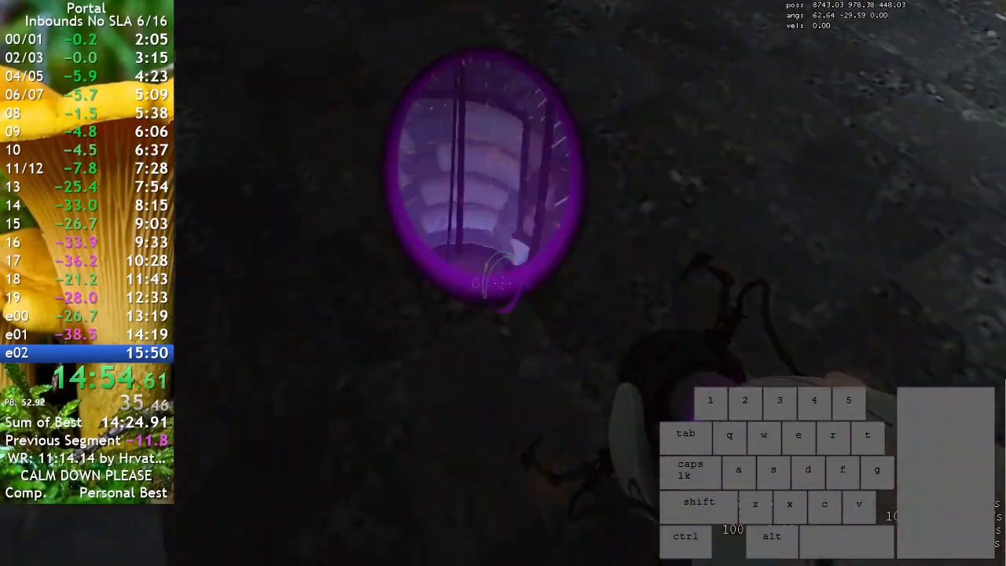
- Enter GLaDOS's chamber, fling past her and continue into the rooms beyond at 15:06
key("w")
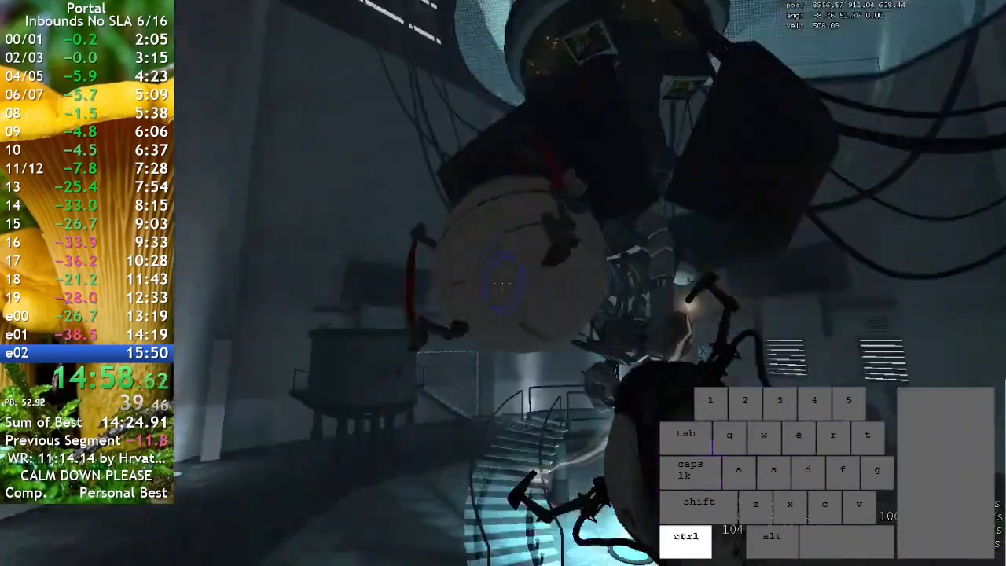
key("w")
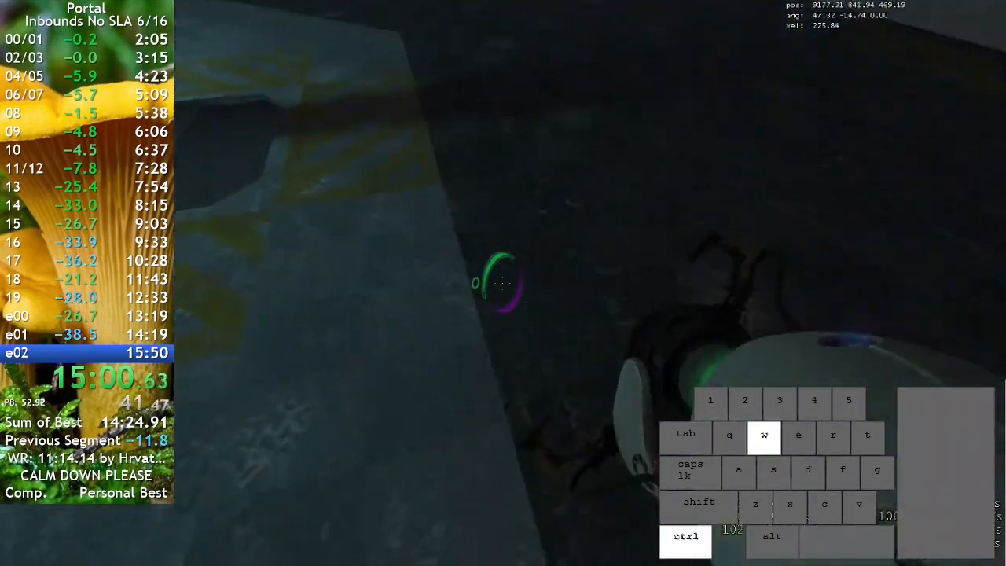
key("a")
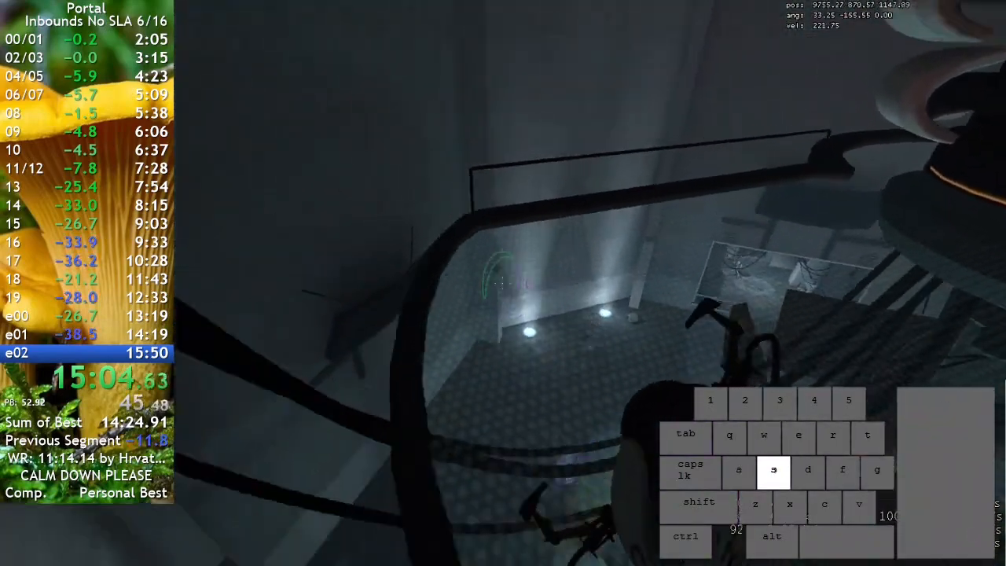
key("w")
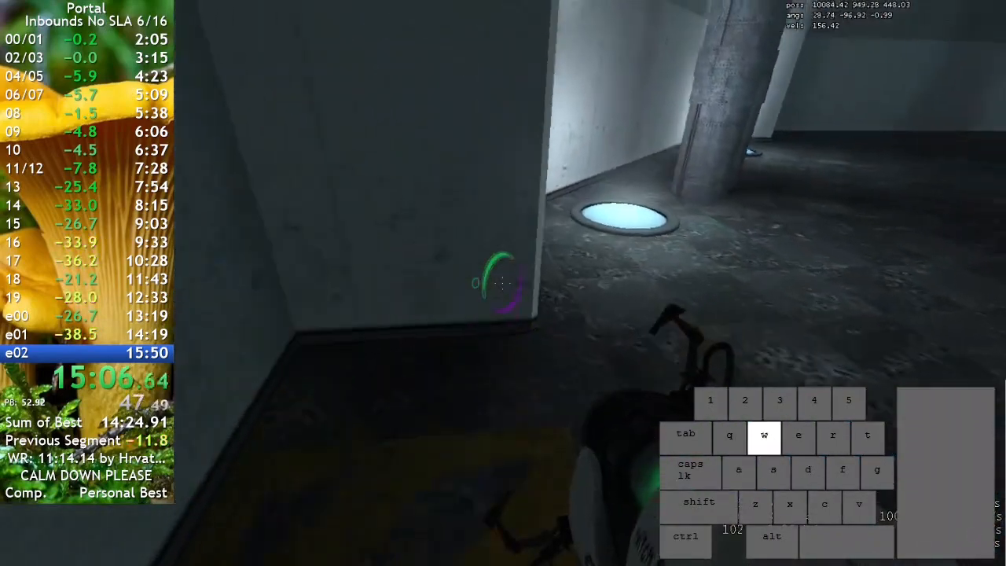